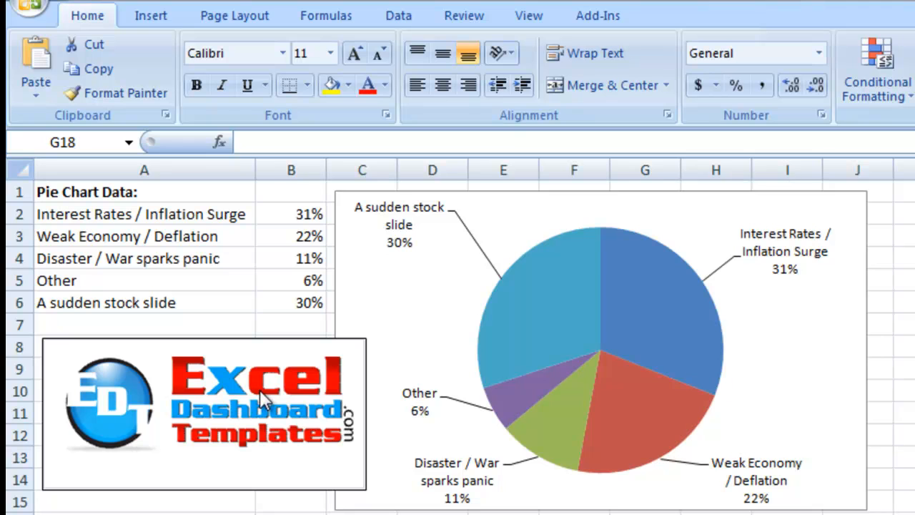
pyautogui.moveTo(289, 469)
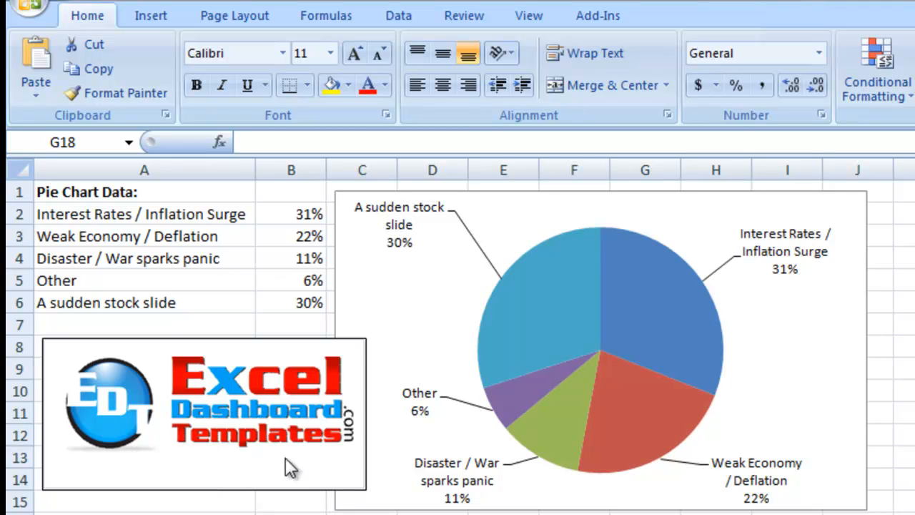
pyautogui.moveTo(350, 450)
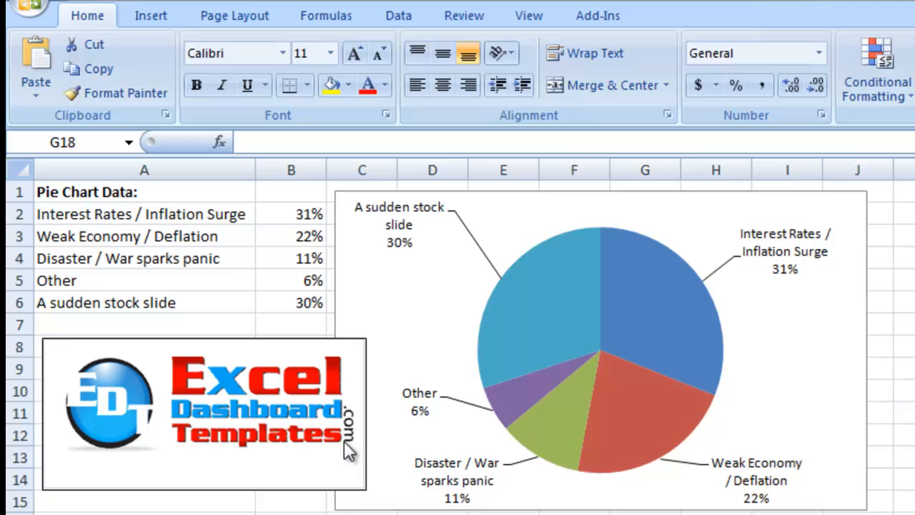
pyautogui.moveTo(274, 399)
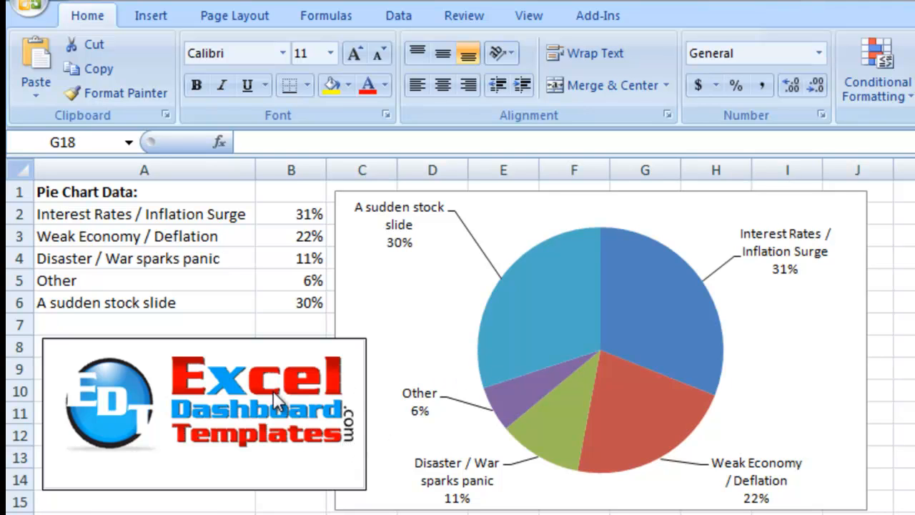
pyautogui.moveTo(484, 406)
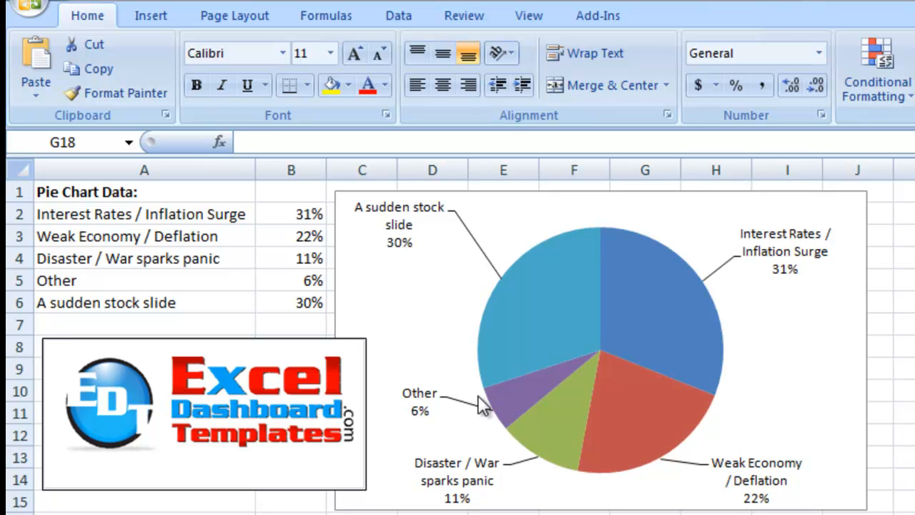
pyautogui.moveTo(442, 356)
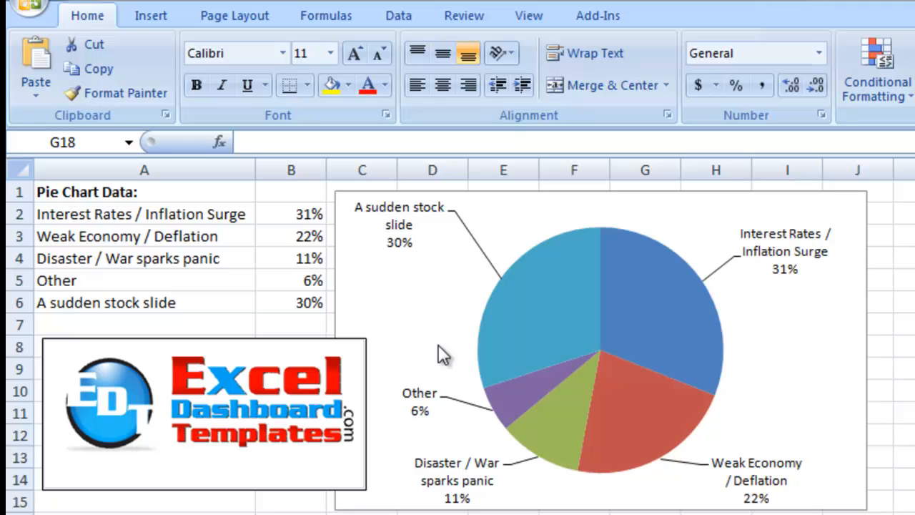
pyautogui.moveTo(426, 246)
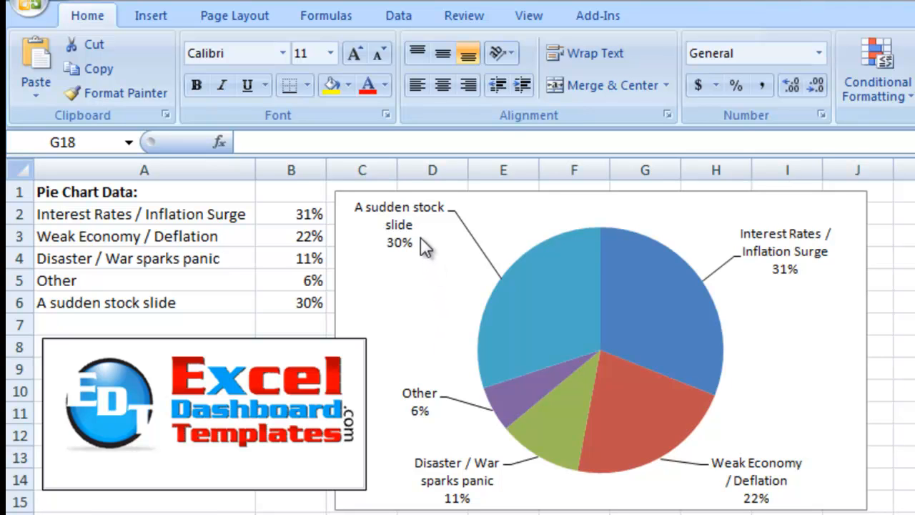
pyautogui.moveTo(395, 226)
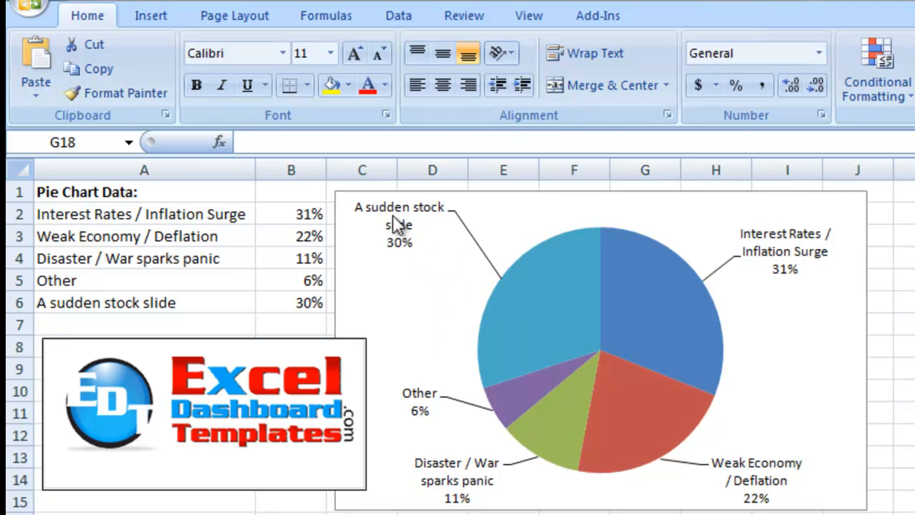
pyautogui.moveTo(472, 270)
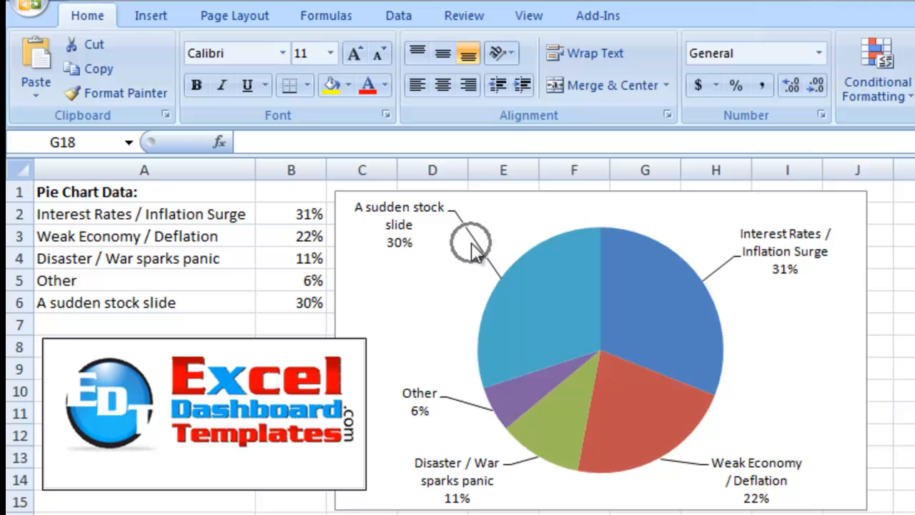
pyautogui.moveTo(464, 411)
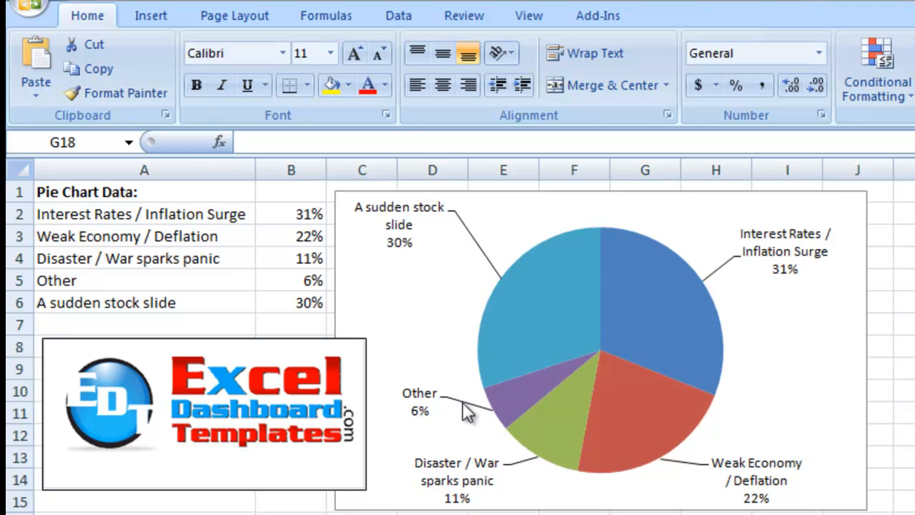
pyautogui.moveTo(694, 475)
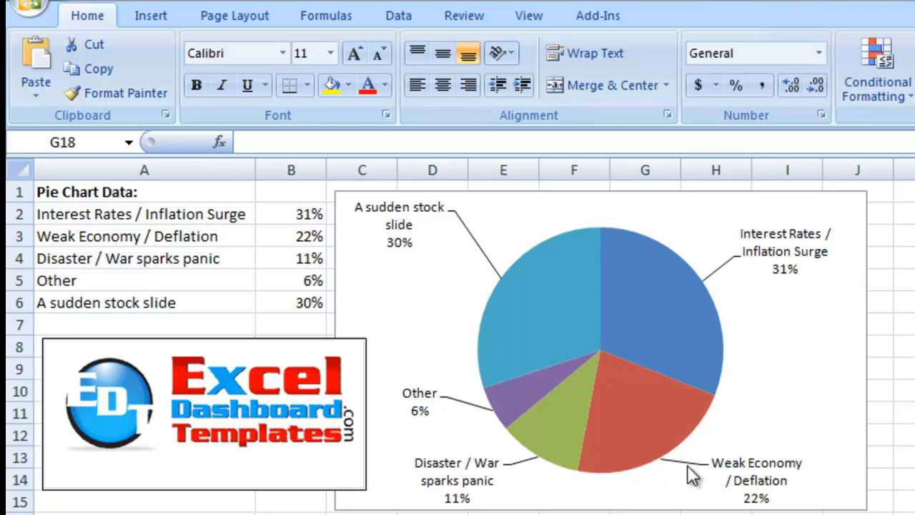
pyautogui.moveTo(679, 475)
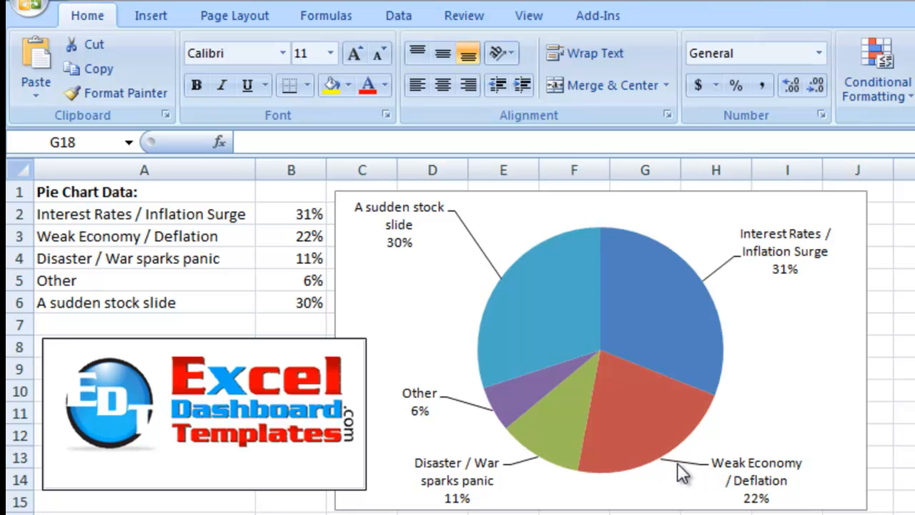
pyautogui.moveTo(736, 484)
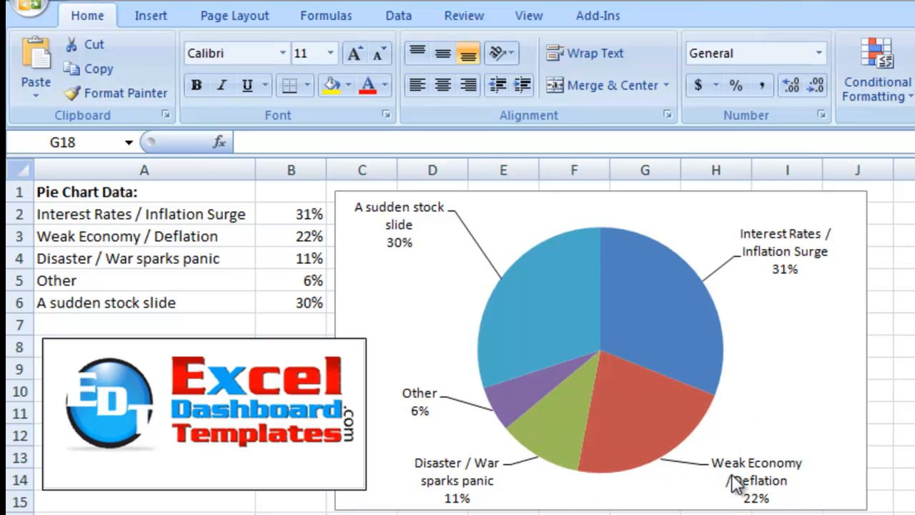
pyautogui.moveTo(658, 436)
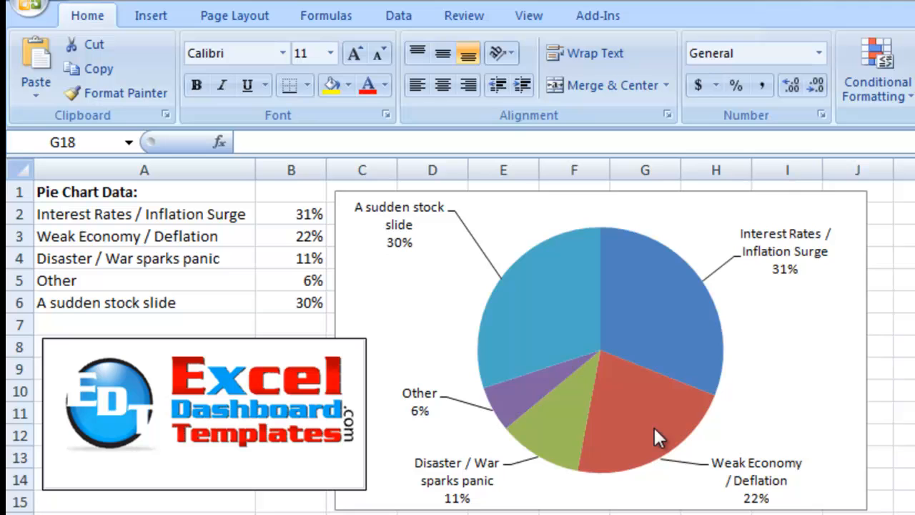
pyautogui.moveTo(769, 263)
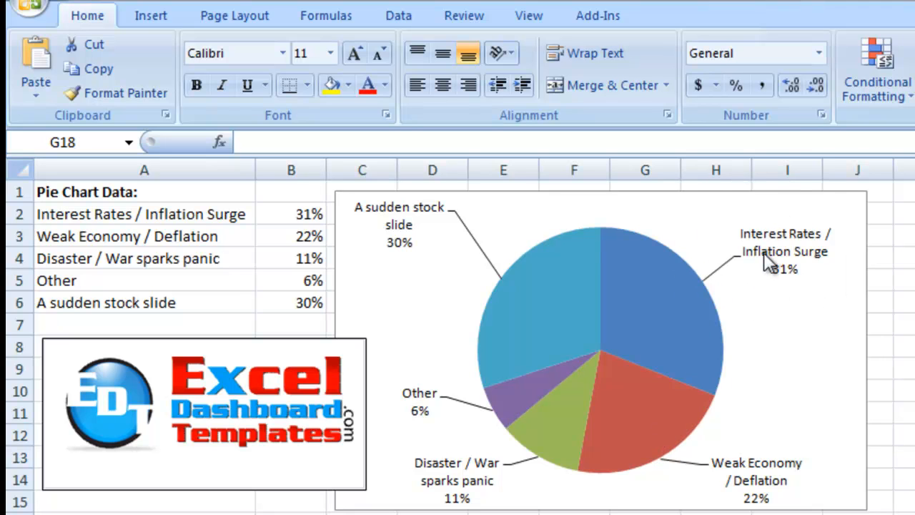
pyautogui.moveTo(518, 404)
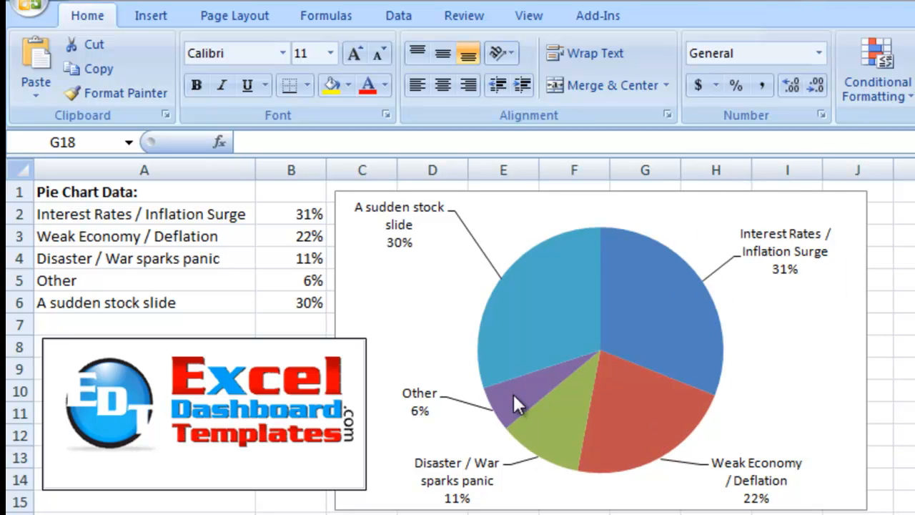
pyautogui.moveTo(522, 404)
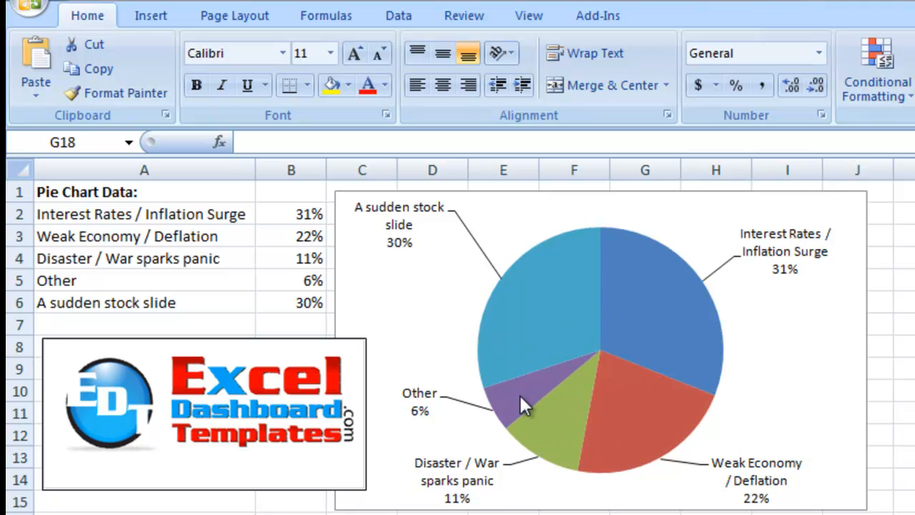
pyautogui.moveTo(417, 413)
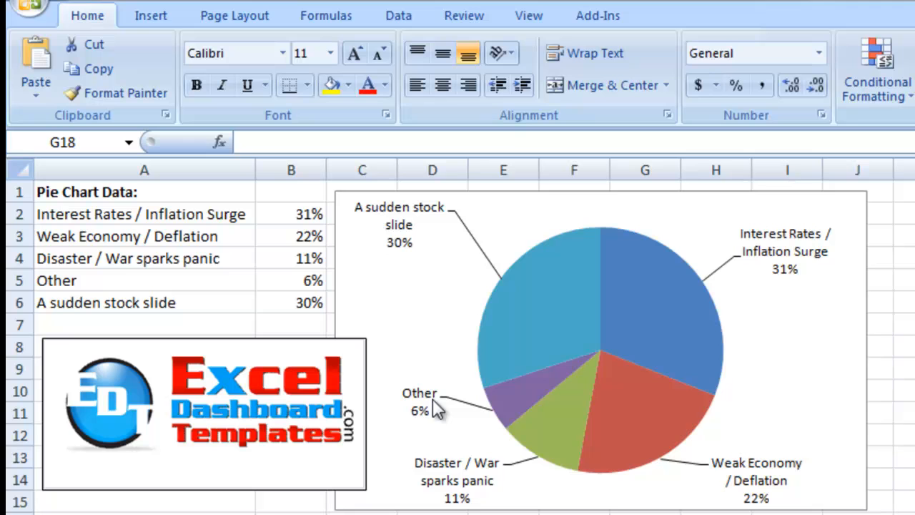
pyautogui.moveTo(522, 401)
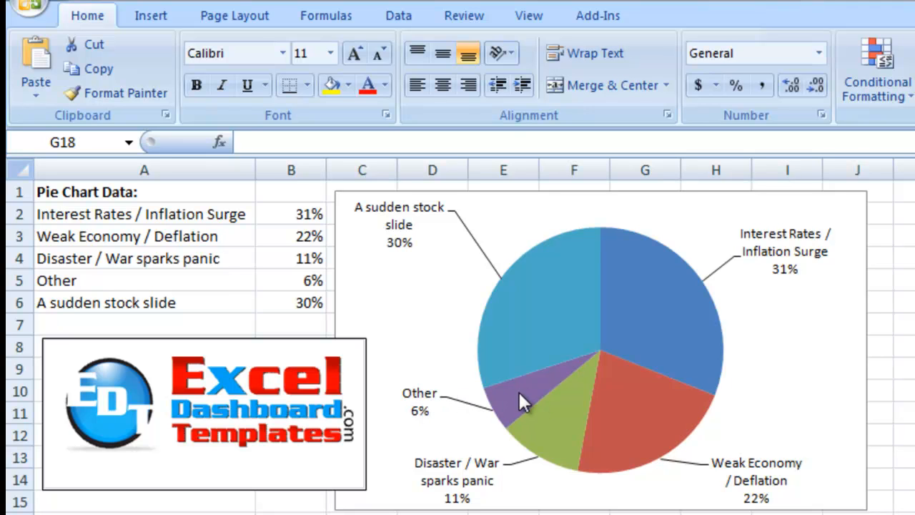
pyautogui.moveTo(536, 386)
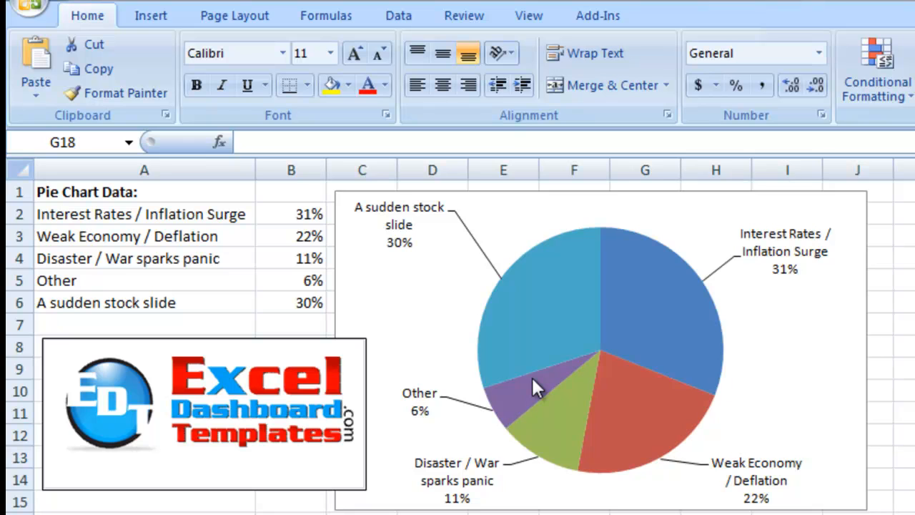
pyautogui.moveTo(512, 422)
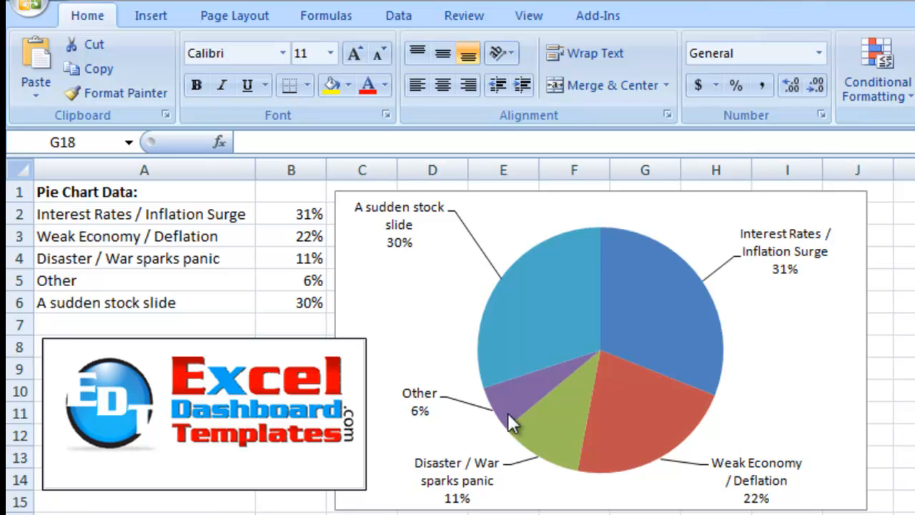
pyautogui.moveTo(459, 412)
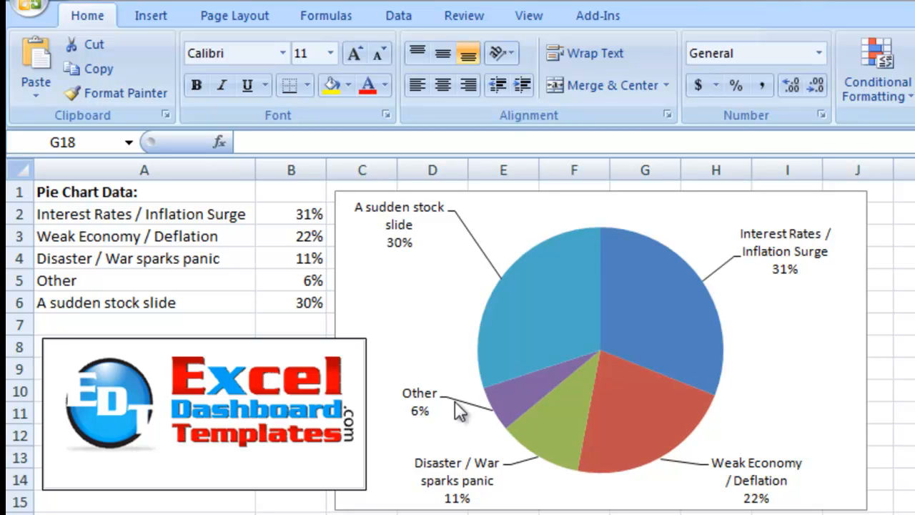
pyautogui.moveTo(442, 409)
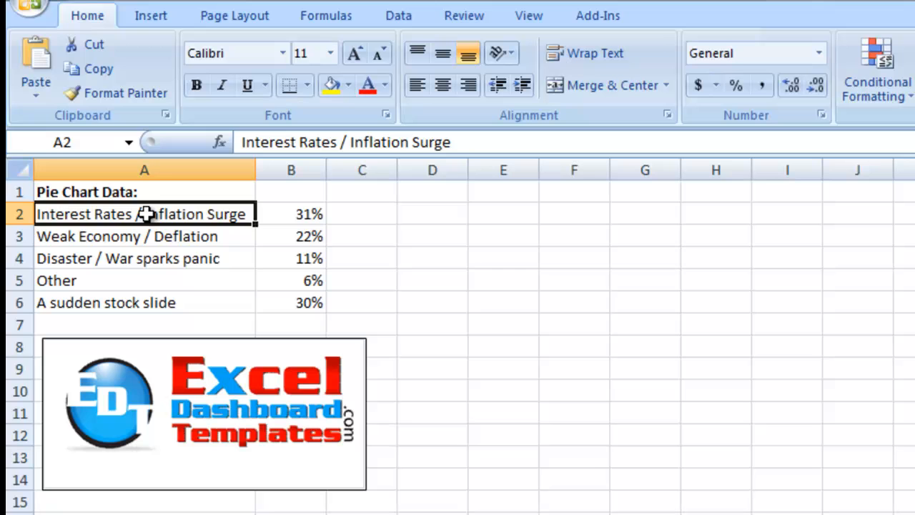
# Step: Insert a flat 2-D pie chart from the five-category data in A2:B6
pyautogui.moveTo(143, 214); pyautogui.dragTo(292, 303)
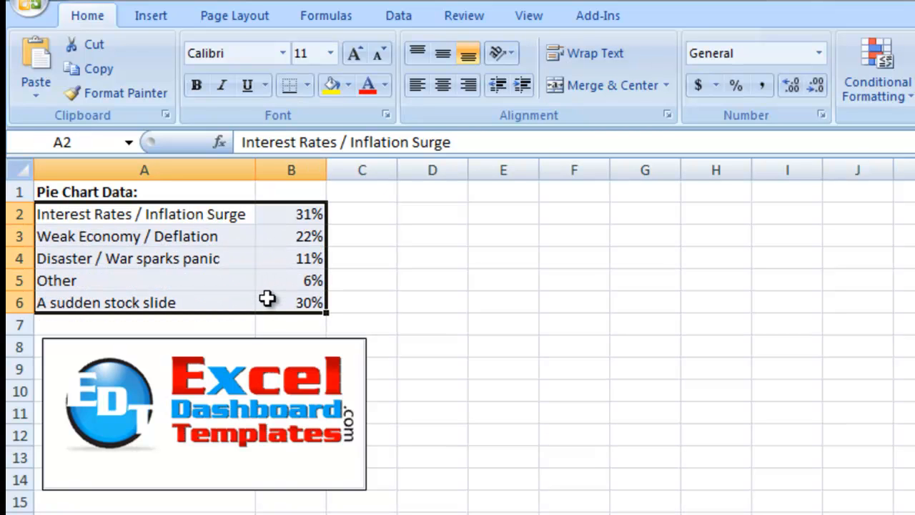
pyautogui.moveTo(302, 258)
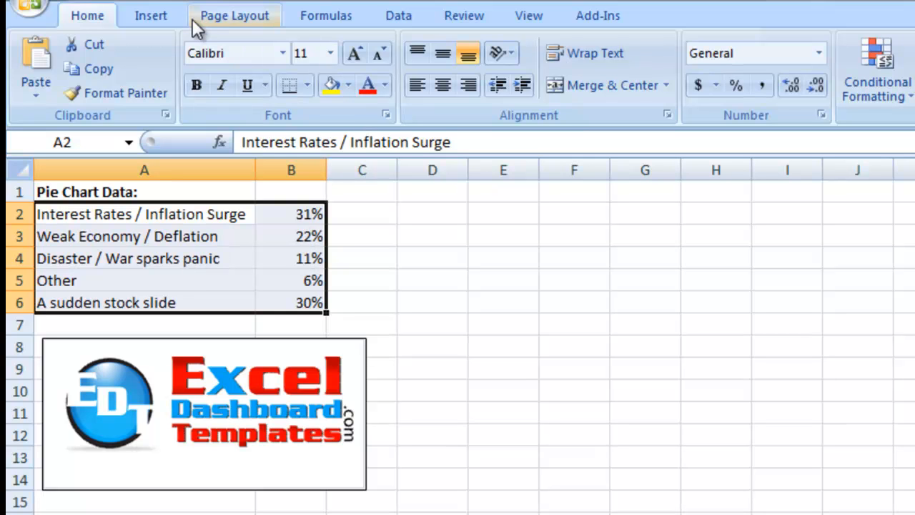
pyautogui.click(150, 14)
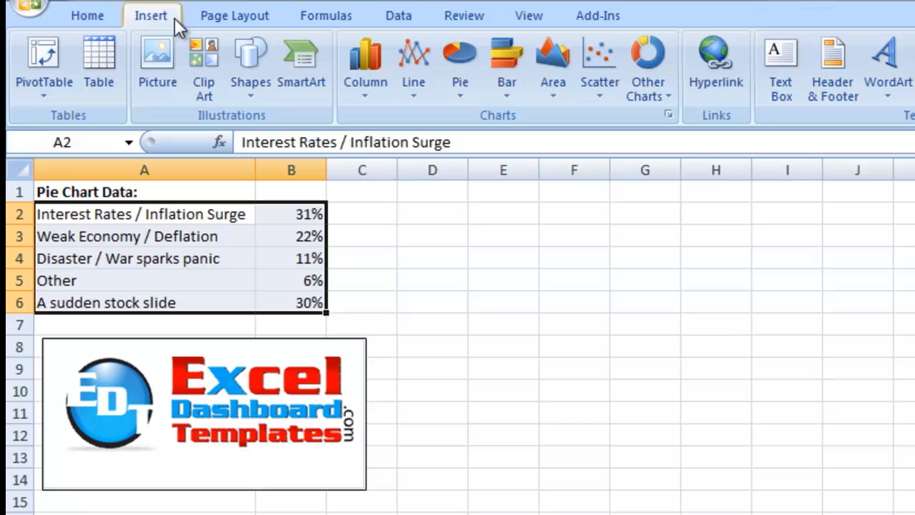
pyautogui.moveTo(461, 64)
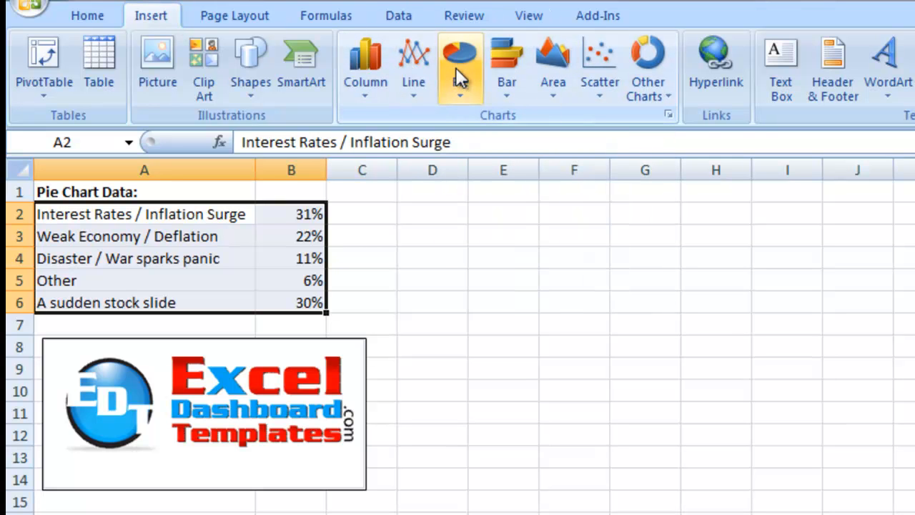
pyautogui.click(460, 64)
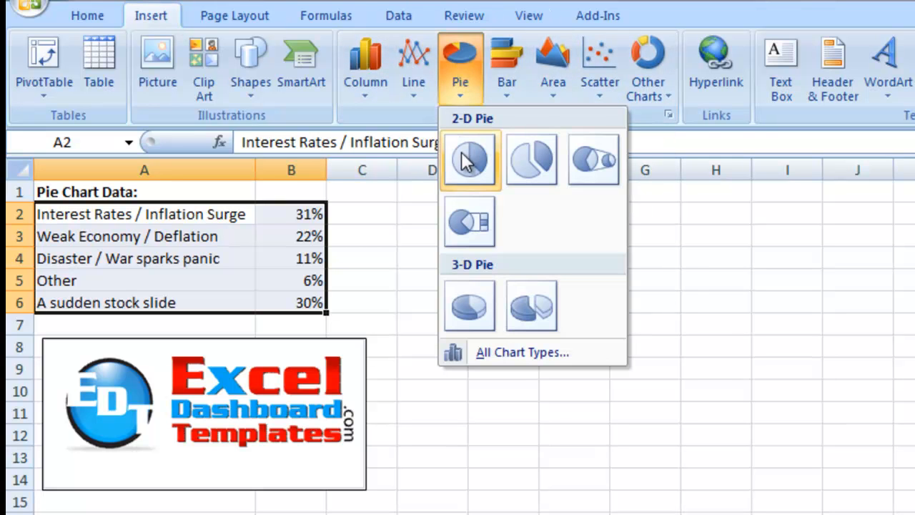
pyautogui.moveTo(469, 159)
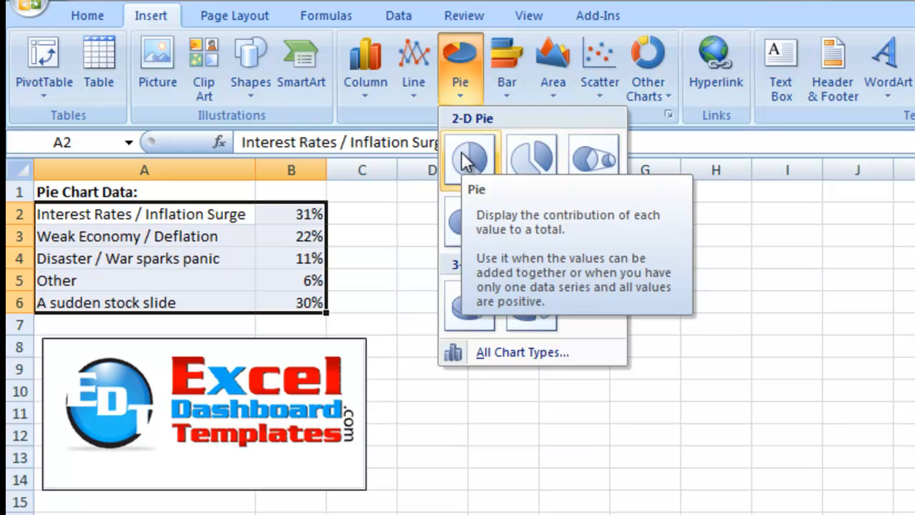
pyautogui.click(469, 159)
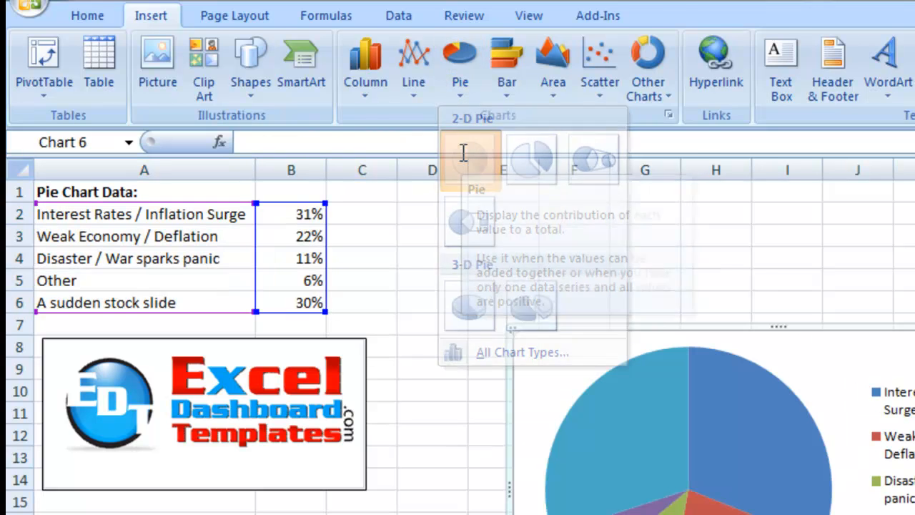
# Step: Position the chart beside the data and delete its legend
pyautogui.click(469, 159)
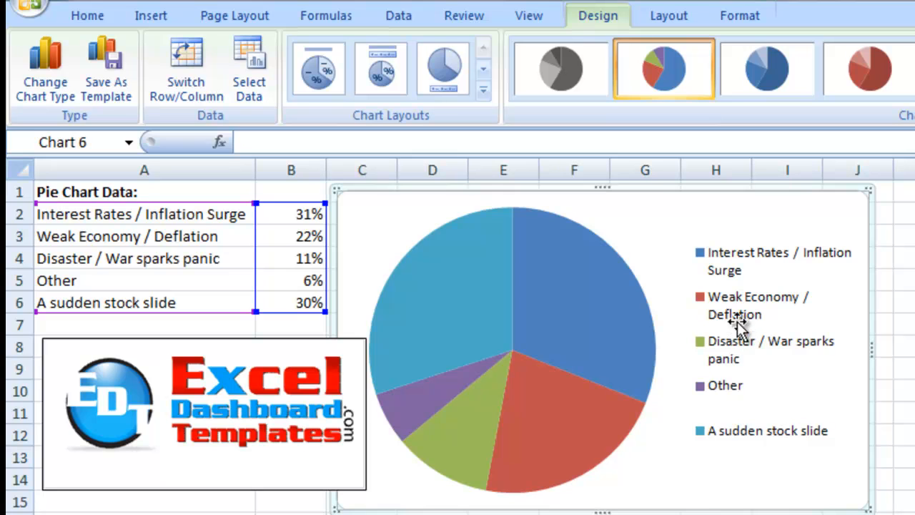
pyautogui.click(743, 314)
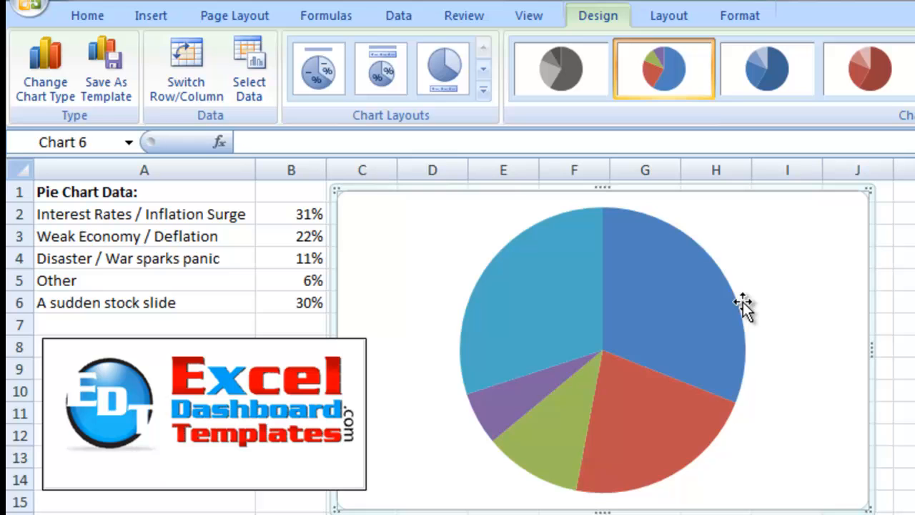
pyautogui.moveTo(778, 270)
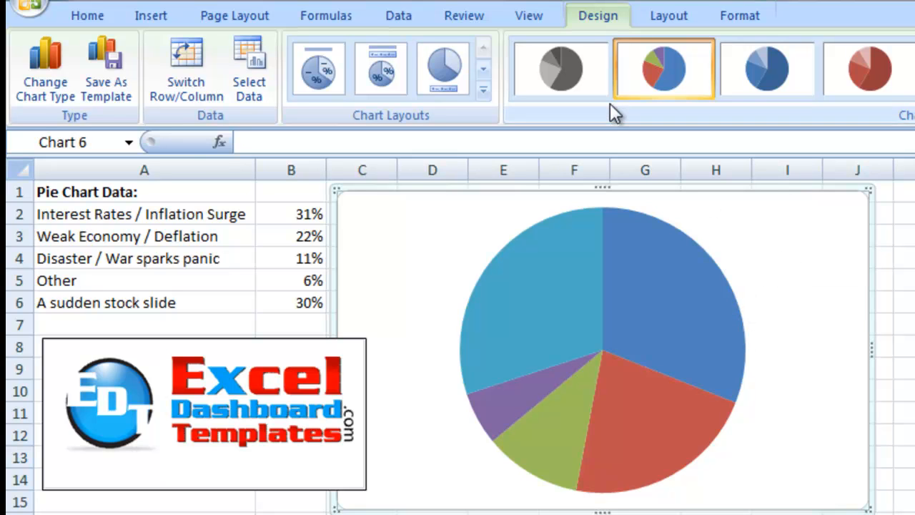
pyautogui.moveTo(669, 14)
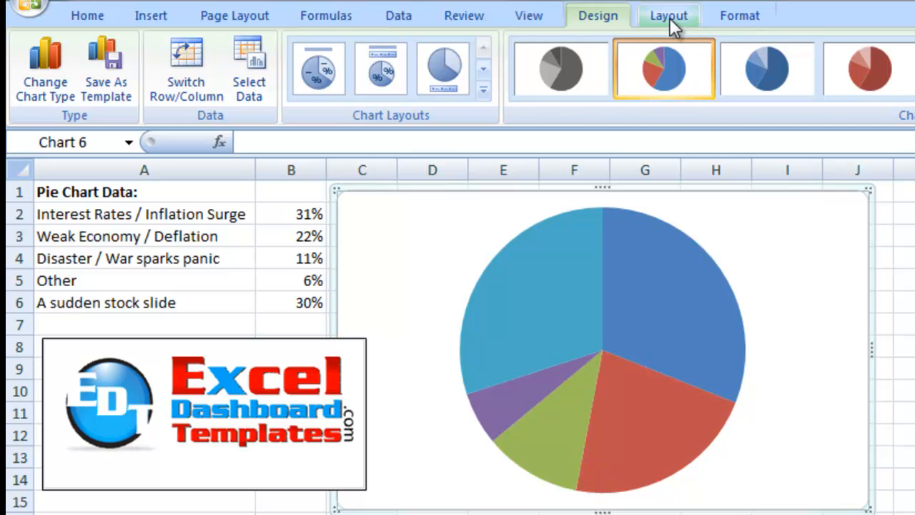
# Step: Add Outside End data labels showing each slice's percentage
pyautogui.click(669, 15)
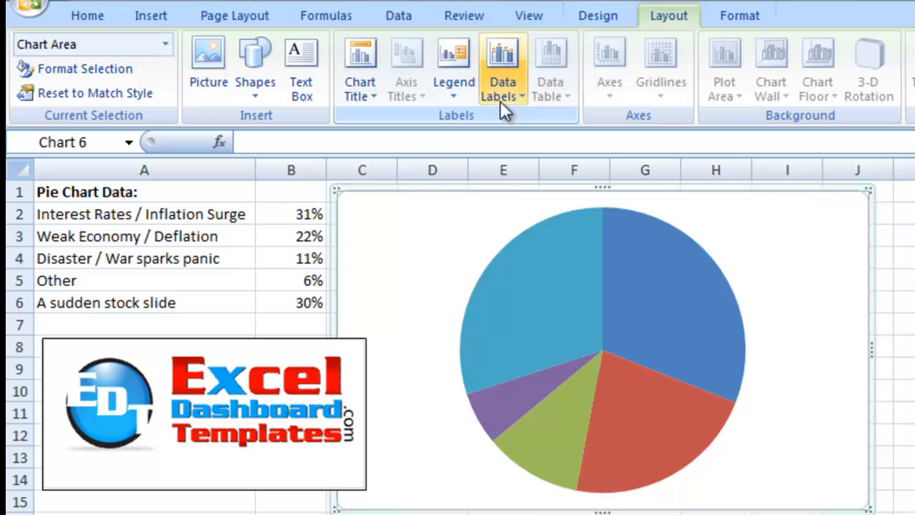
pyautogui.click(504, 72)
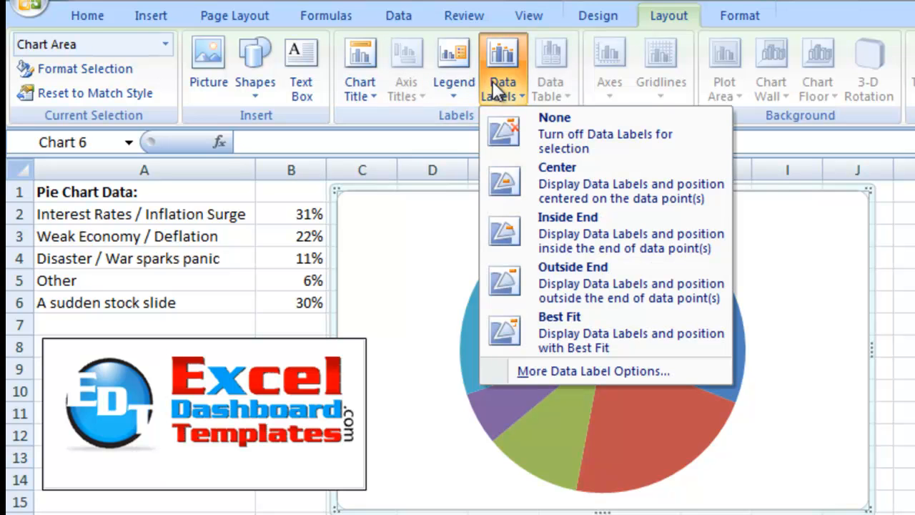
pyautogui.moveTo(604, 293)
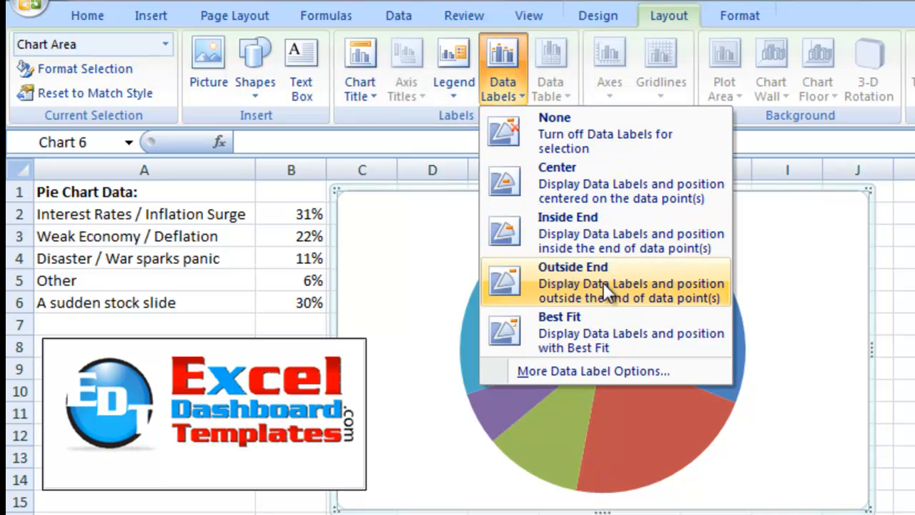
pyautogui.moveTo(599, 299)
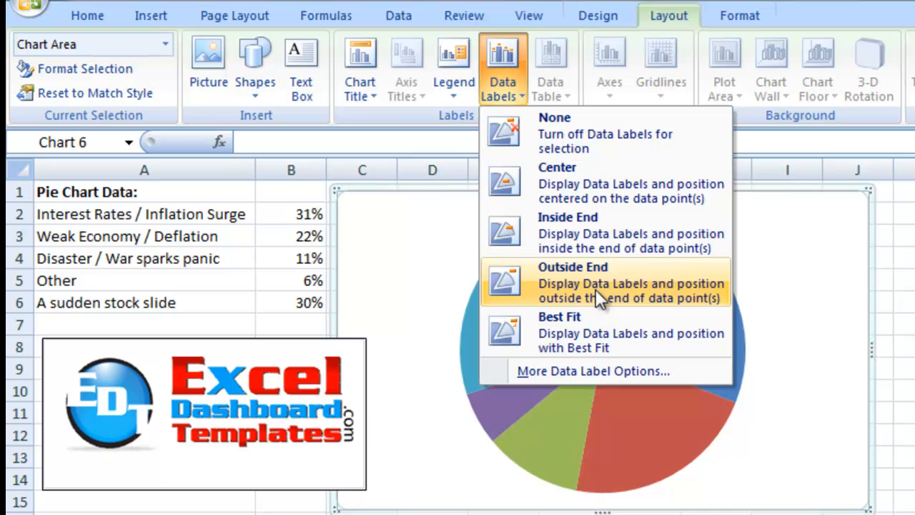
pyautogui.moveTo(593, 303)
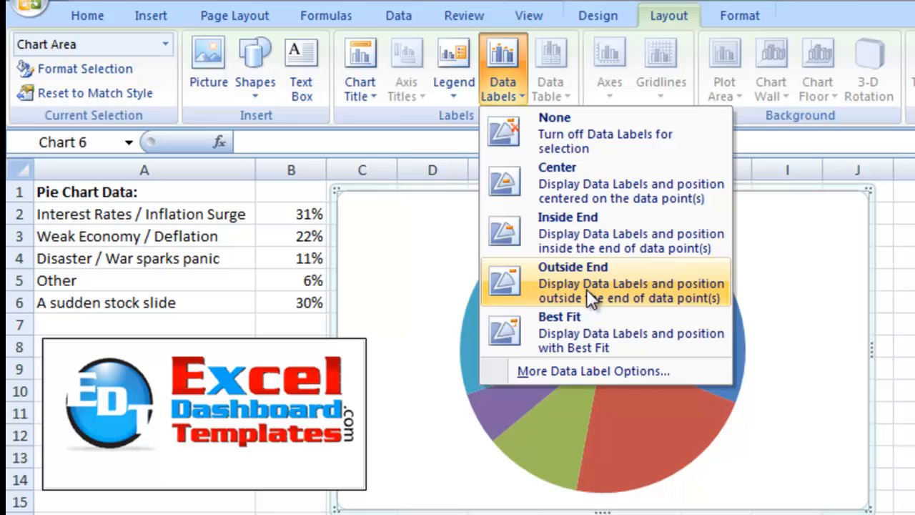
pyautogui.click(572, 267)
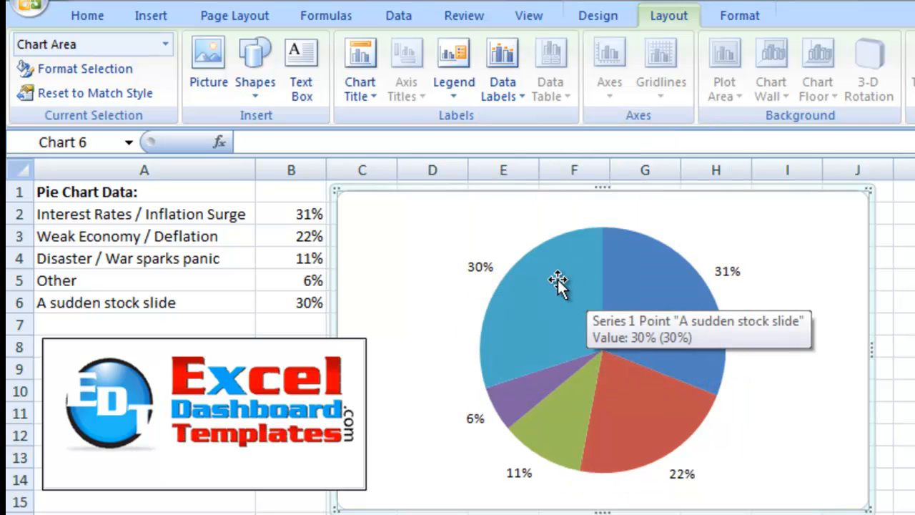
pyautogui.moveTo(483, 272)
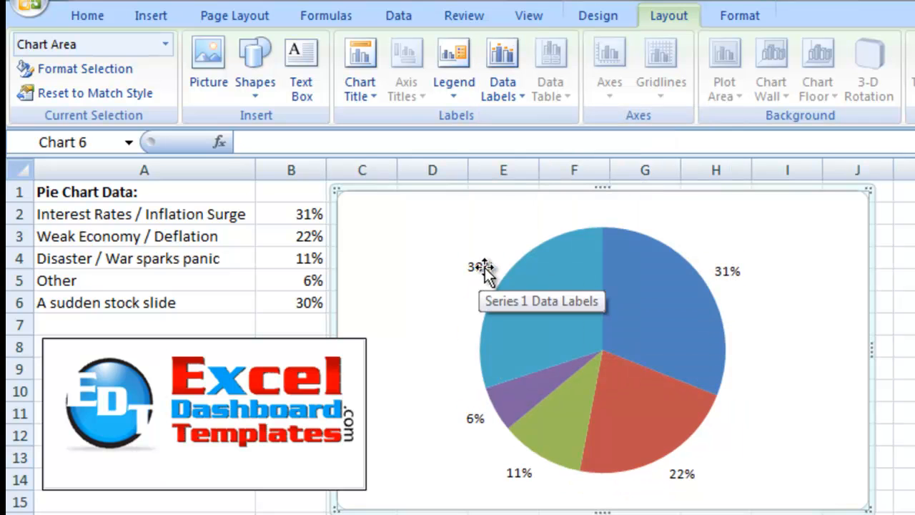
# Step: Select all the pie's data labels and bring up their context menu
pyautogui.click(479, 268)
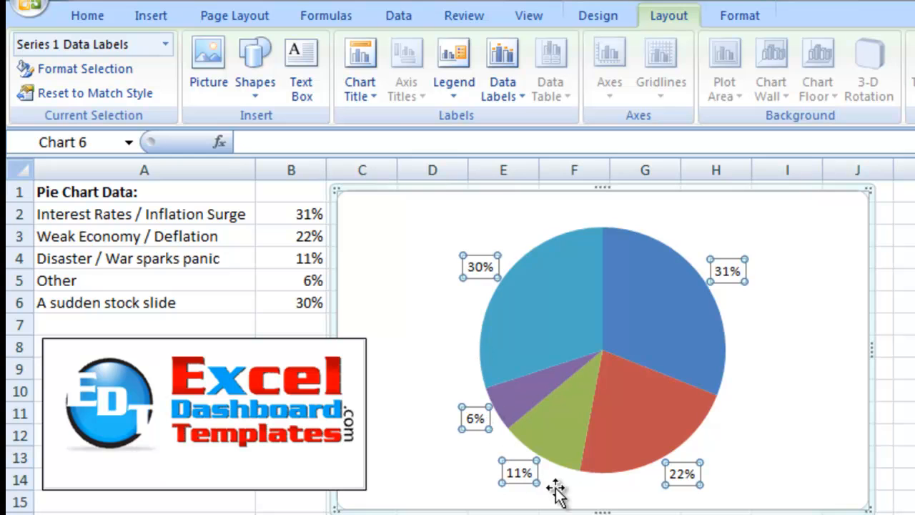
pyautogui.moveTo(726, 271)
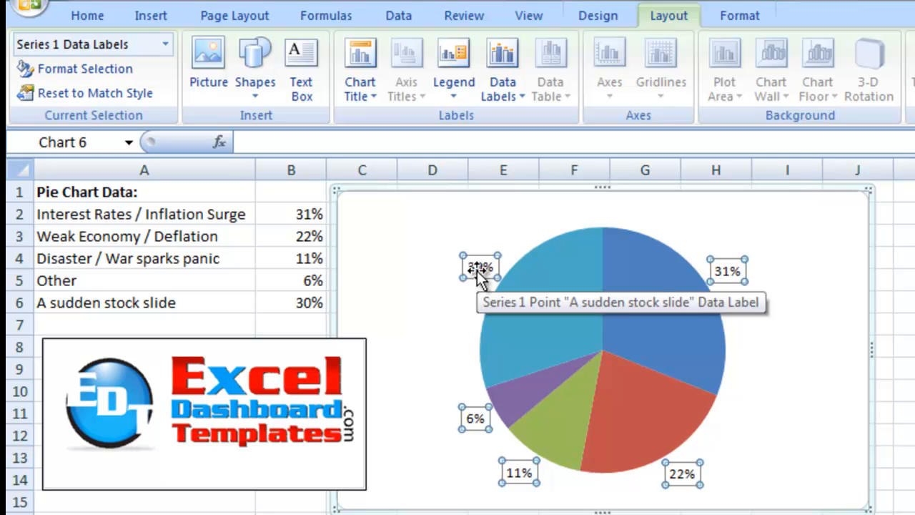
pyautogui.rightClick(479, 268)
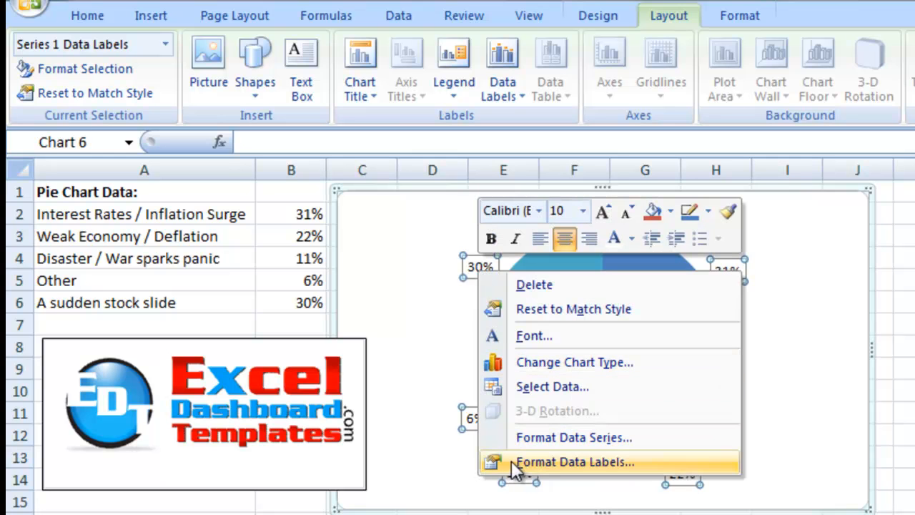
# Step: Set the labels to show Category Name and Value separated by a new line
pyautogui.click(575, 460)
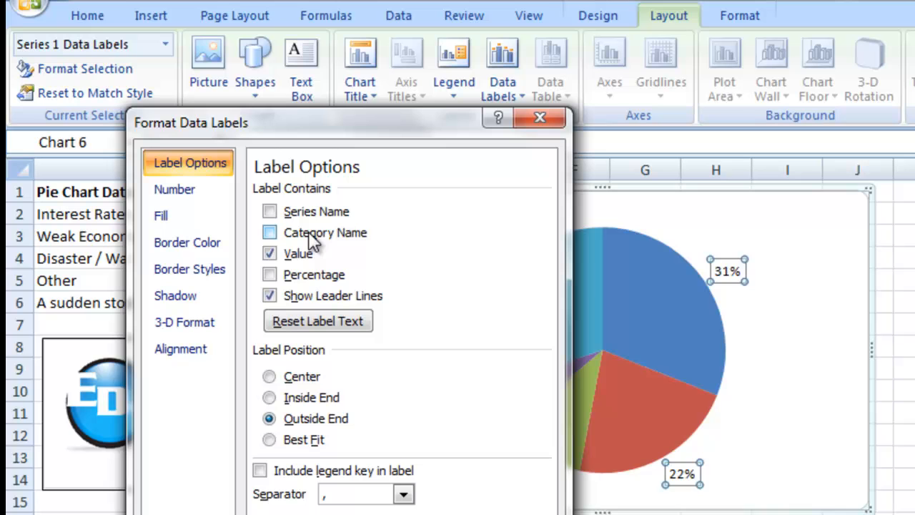
pyautogui.click(269, 232)
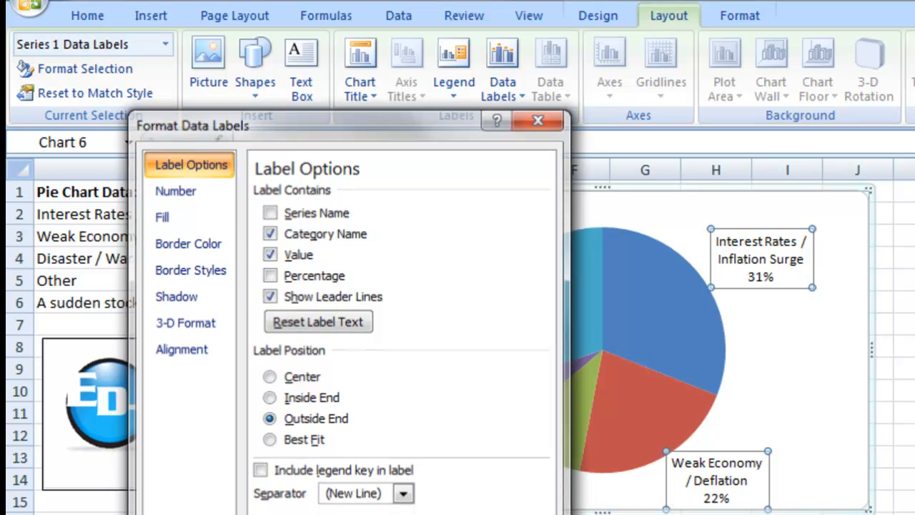
pyautogui.click(538, 120)
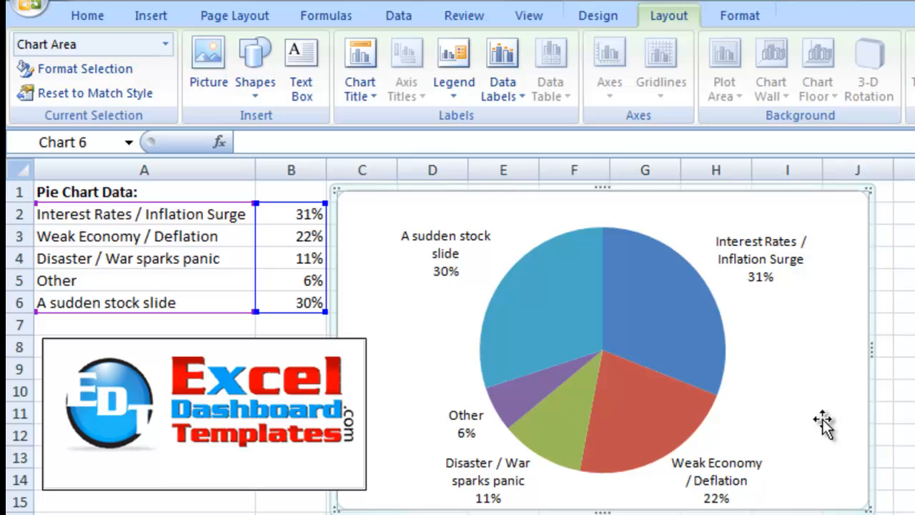
pyautogui.moveTo(718, 307)
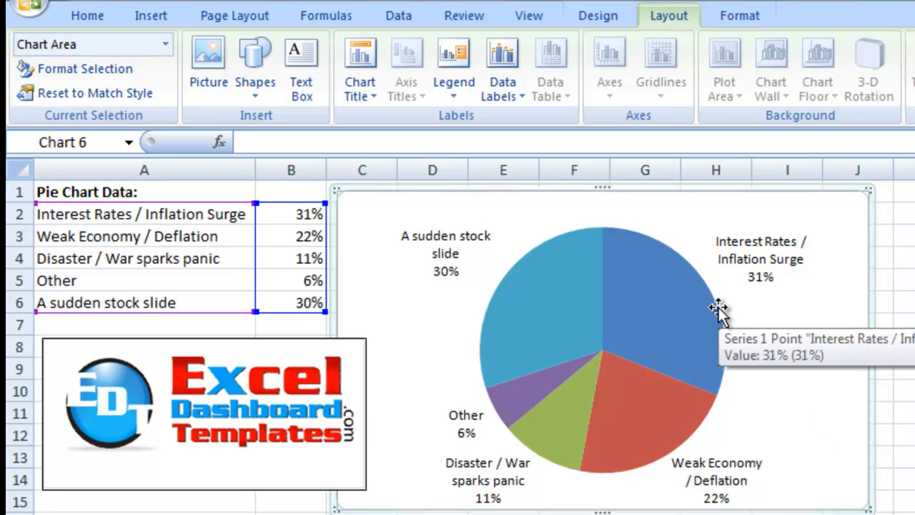
pyautogui.moveTo(486, 277)
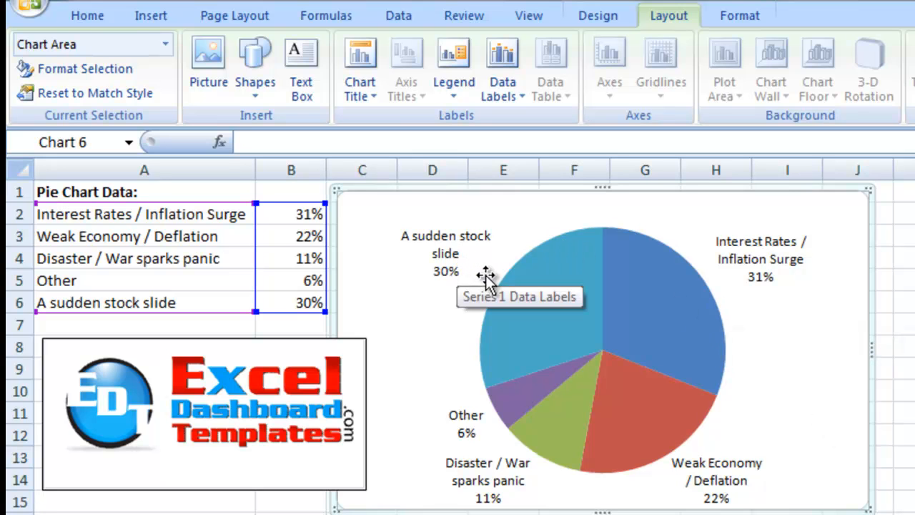
pyautogui.moveTo(463, 260)
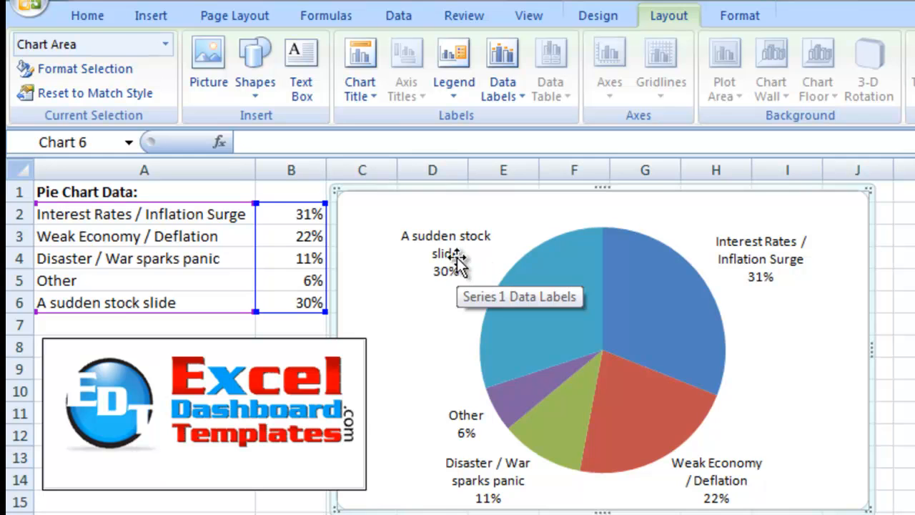
# Step: Bring up the data labels' context menu again
pyautogui.rightClick(446, 260)
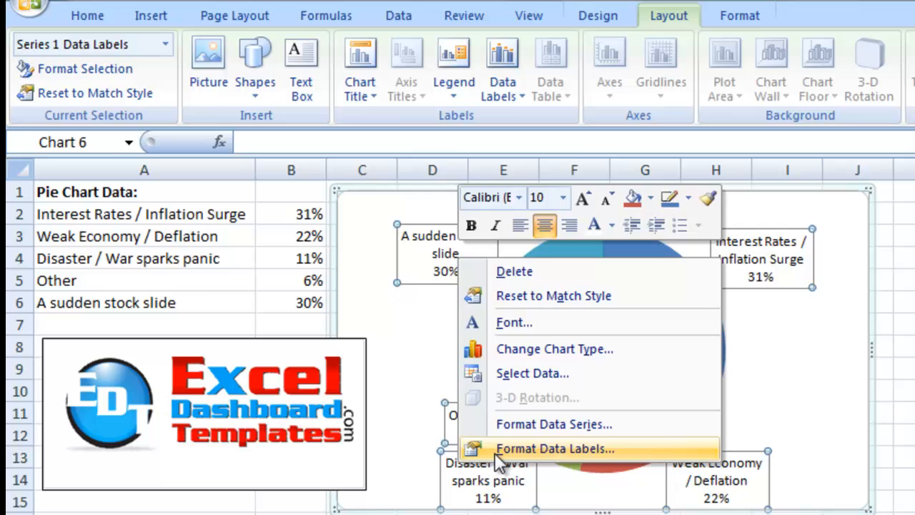
# Step: Turn on Show Leader Lines for the Outside End labels in Format Data Labels
pyautogui.click(555, 449)
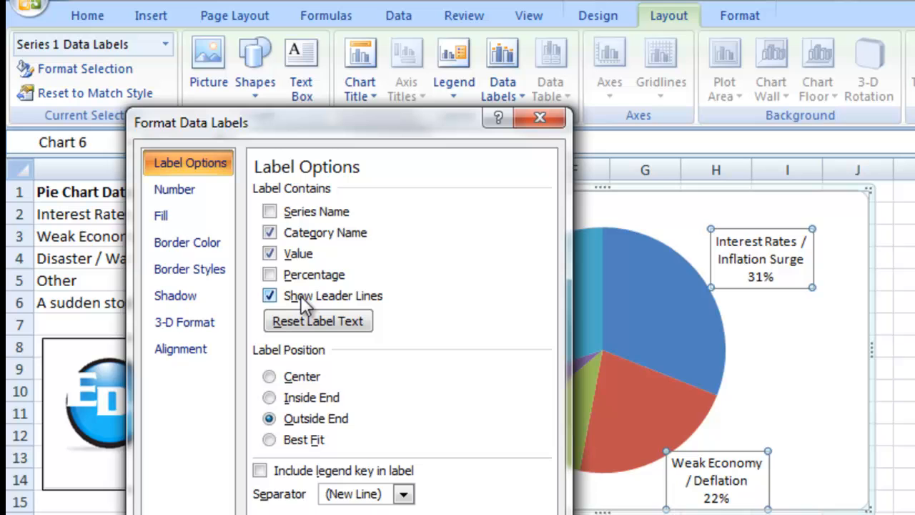
pyautogui.moveTo(332, 300)
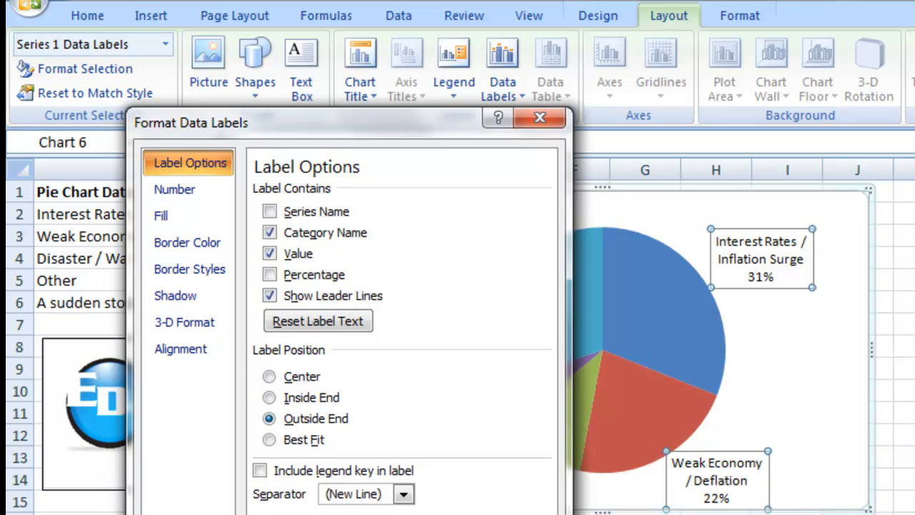
pyautogui.click(539, 117)
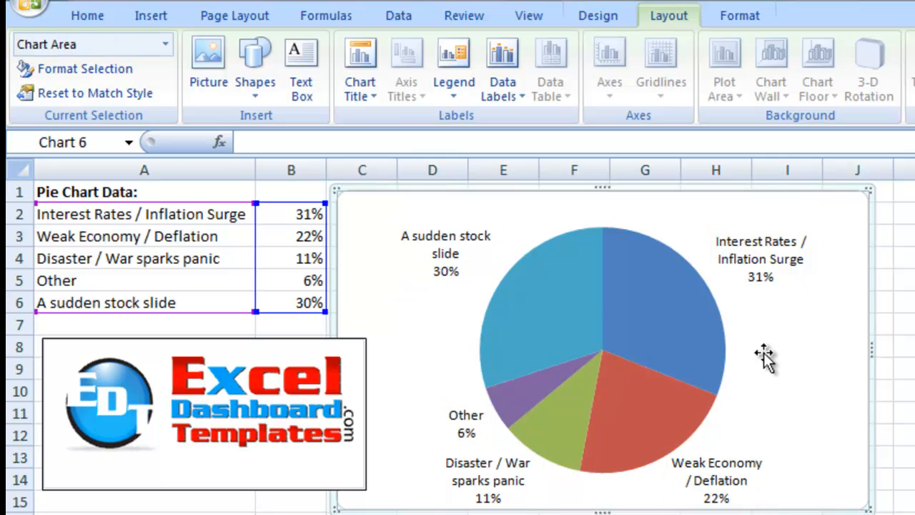
pyautogui.moveTo(457, 303)
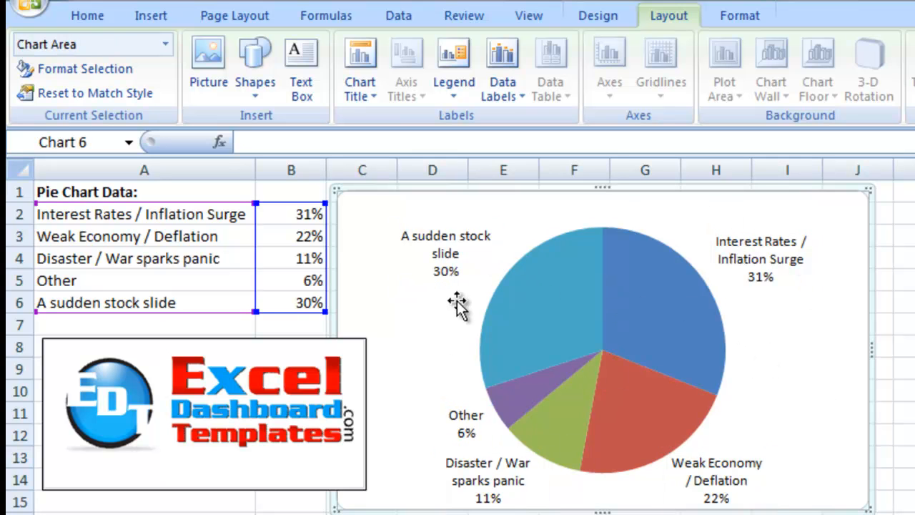
pyautogui.moveTo(469, 278)
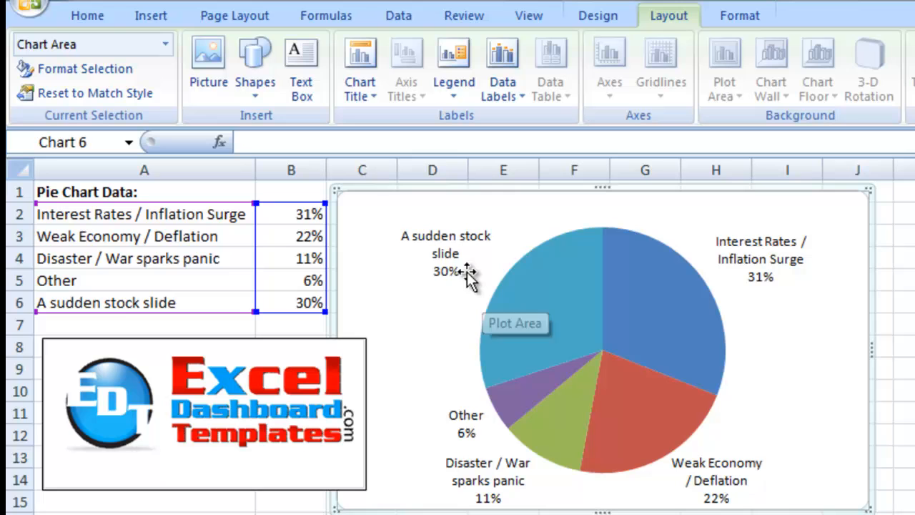
pyautogui.moveTo(457, 260)
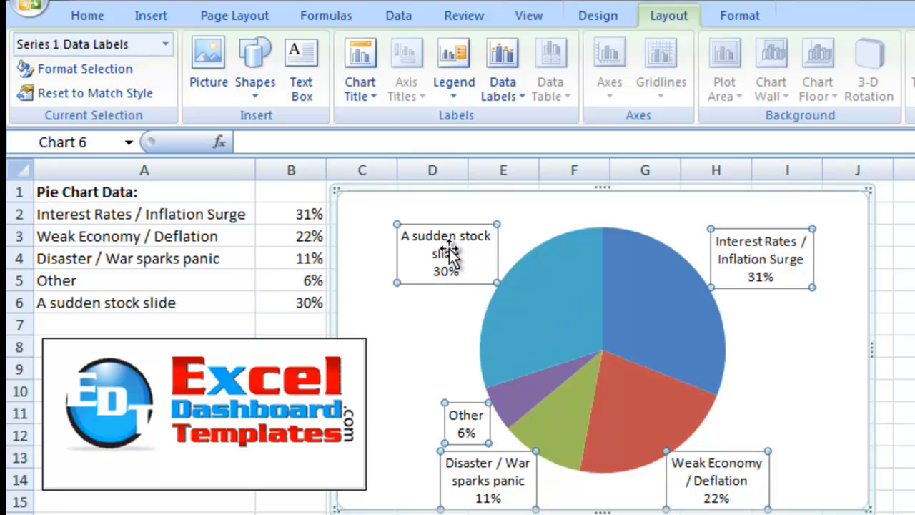
# Step: Drag the 'A sudden stock slide' label up and left so its leader line appears
pyautogui.click(446, 255)
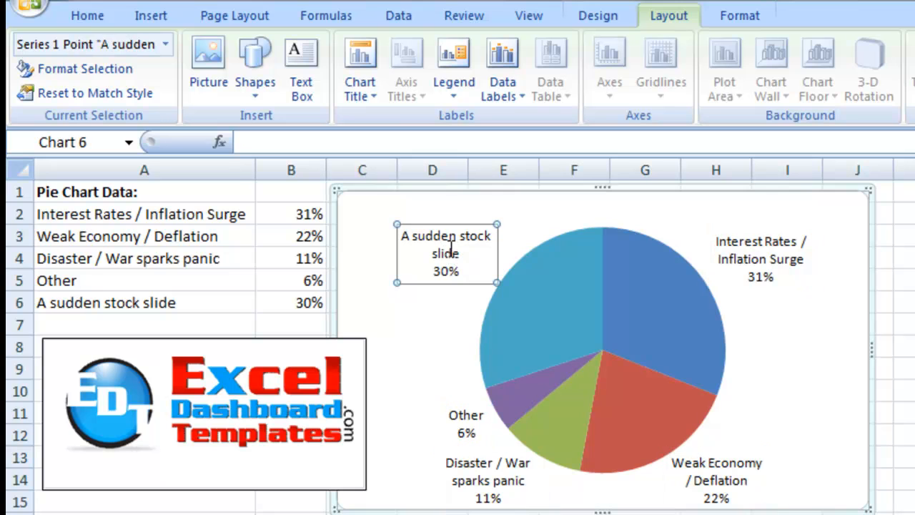
pyautogui.moveTo(437, 286)
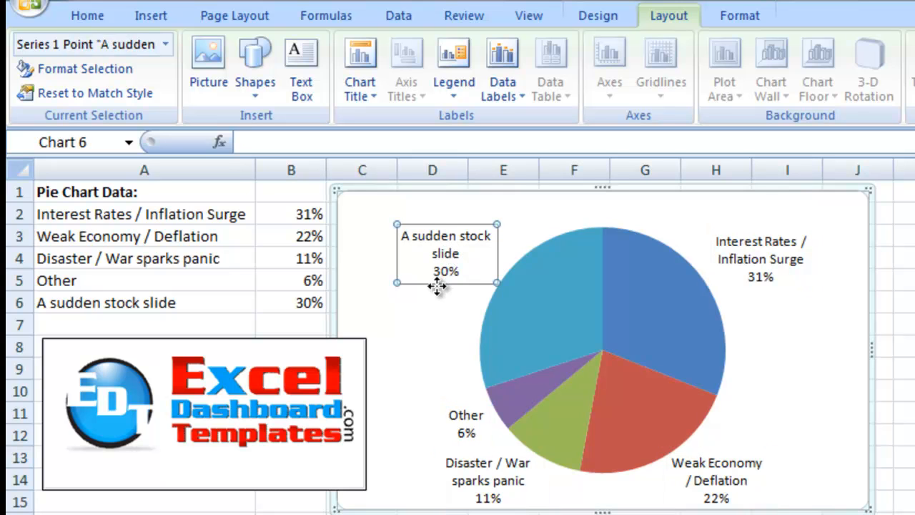
pyautogui.moveTo(395, 252)
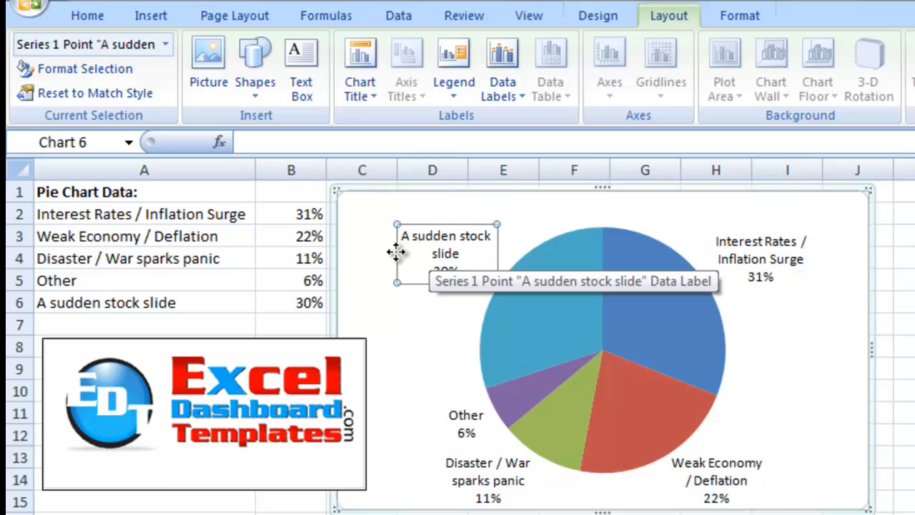
pyautogui.moveTo(398, 271)
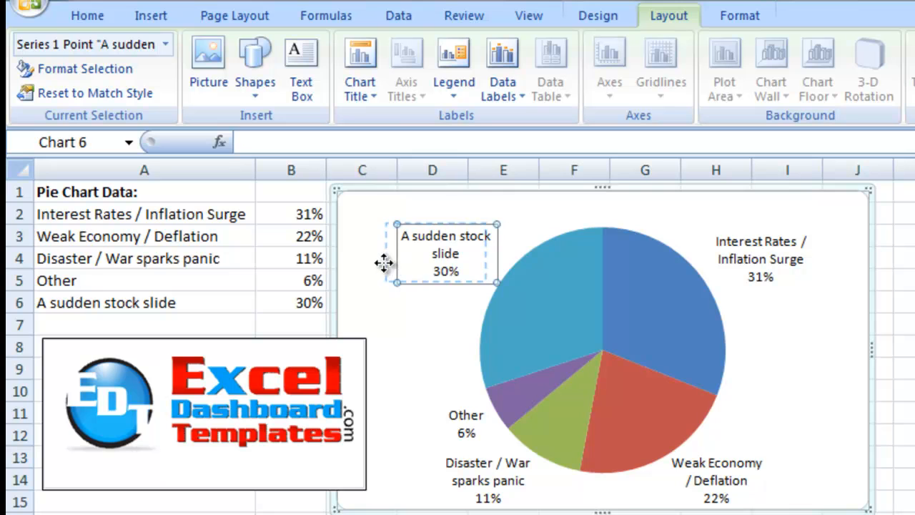
pyautogui.moveTo(446, 253); pyautogui.dragTo(416, 247)
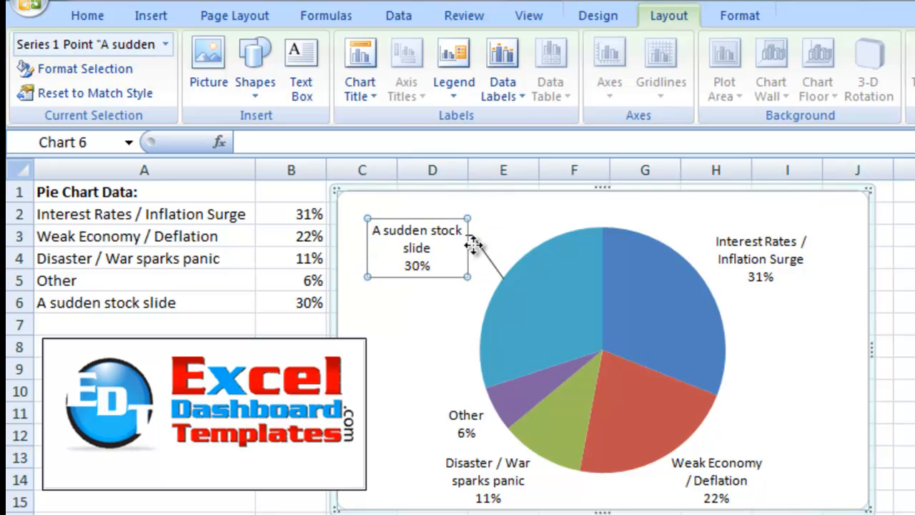
pyautogui.moveTo(479, 400)
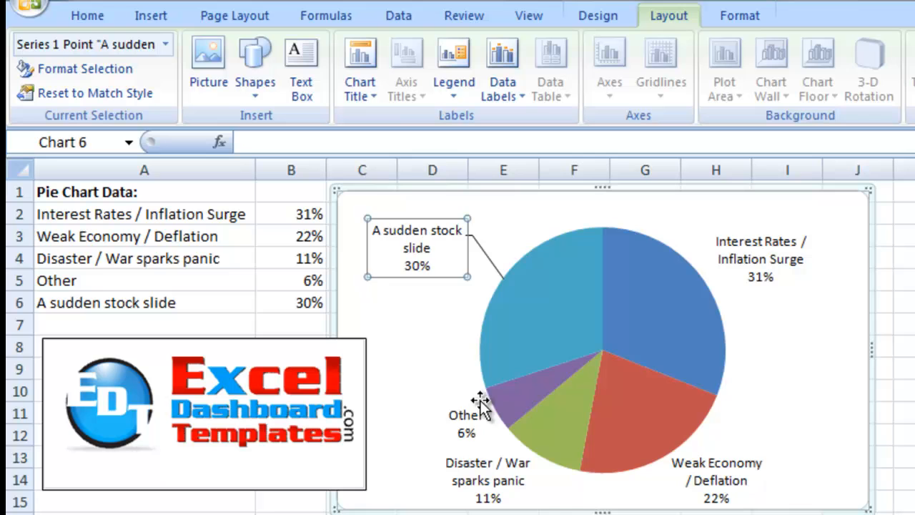
# Step: Drag the Other and Weak Economy labels outward, then select the Interest Rates / Inflation Surge label
pyautogui.click(466, 422)
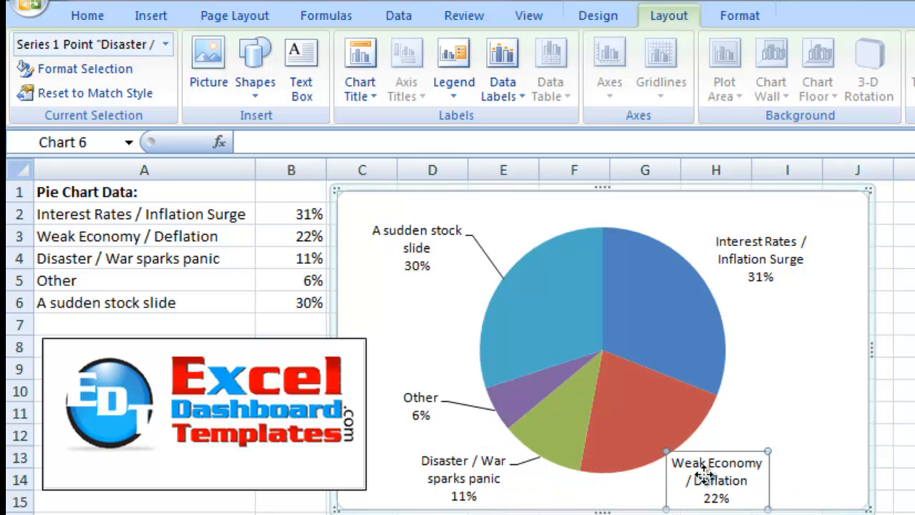
pyautogui.moveTo(715, 474); pyautogui.dragTo(780, 460)
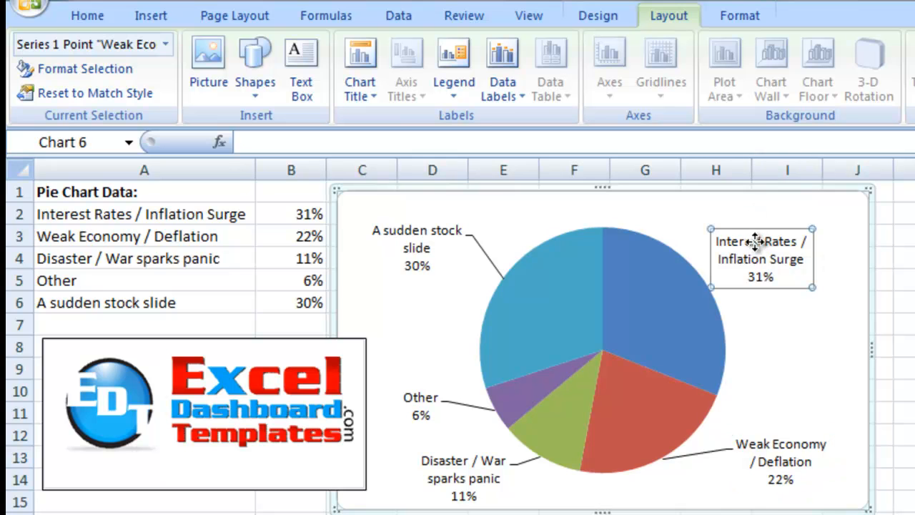
pyautogui.click(778, 366)
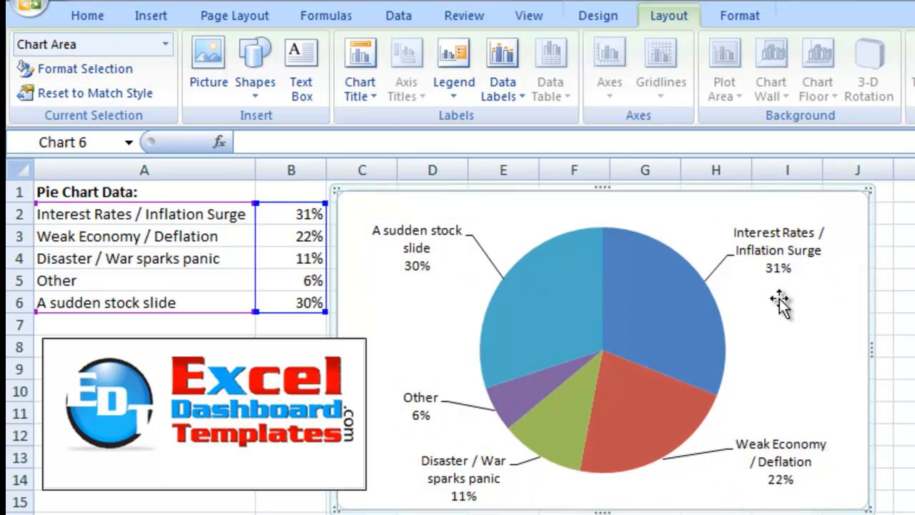
pyautogui.moveTo(779, 258)
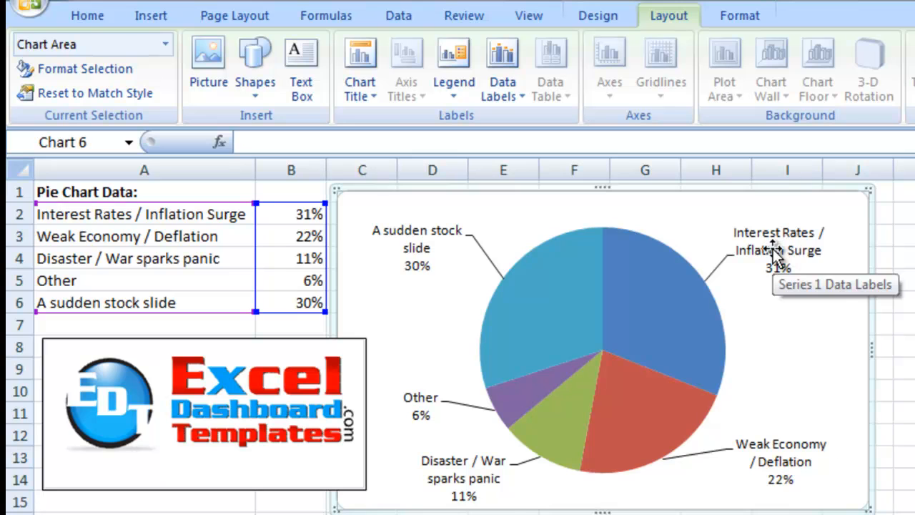
pyautogui.click(775, 250)
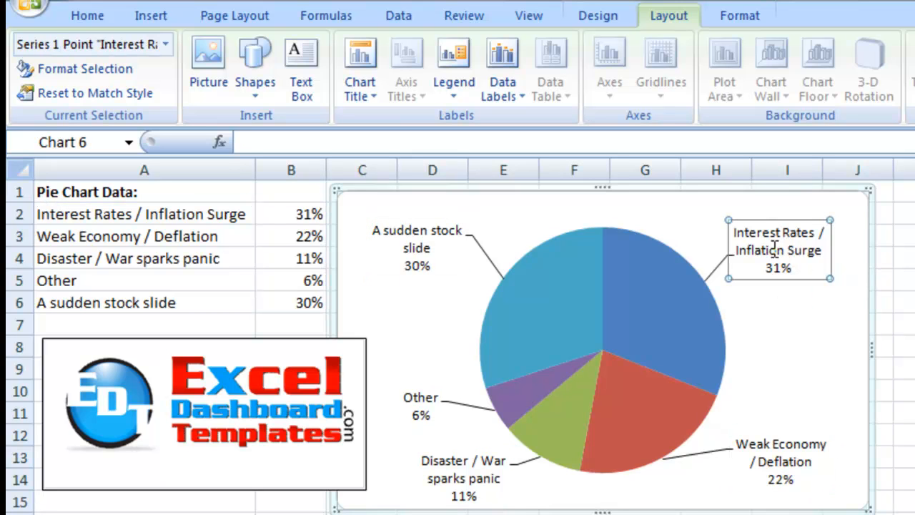
pyautogui.moveTo(751, 288)
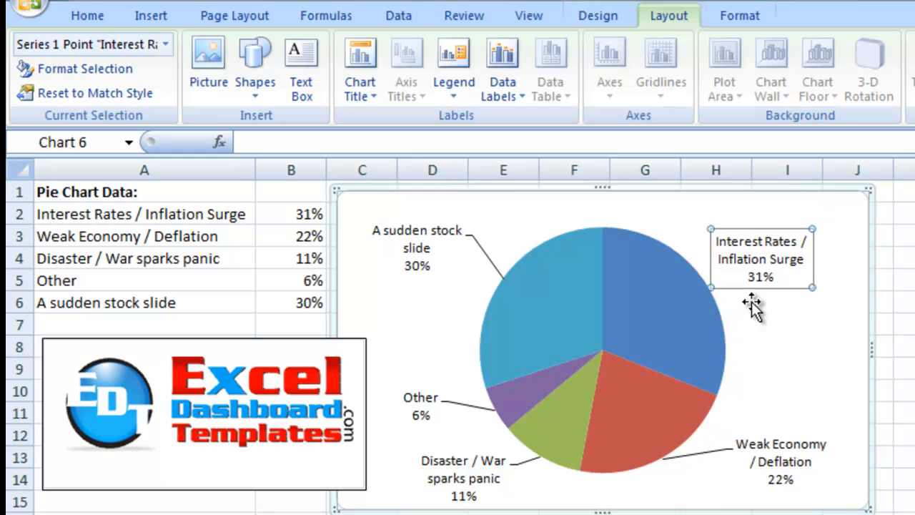
# Step: Move the Interest Rates / Inflation Surge label right so its leader line shows, then start editing its text
pyautogui.click(761, 277)
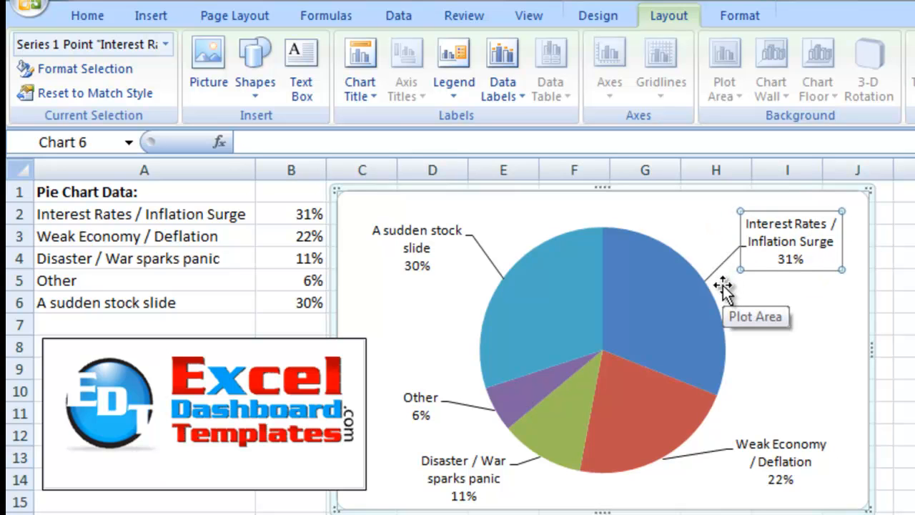
pyautogui.moveTo(712, 296)
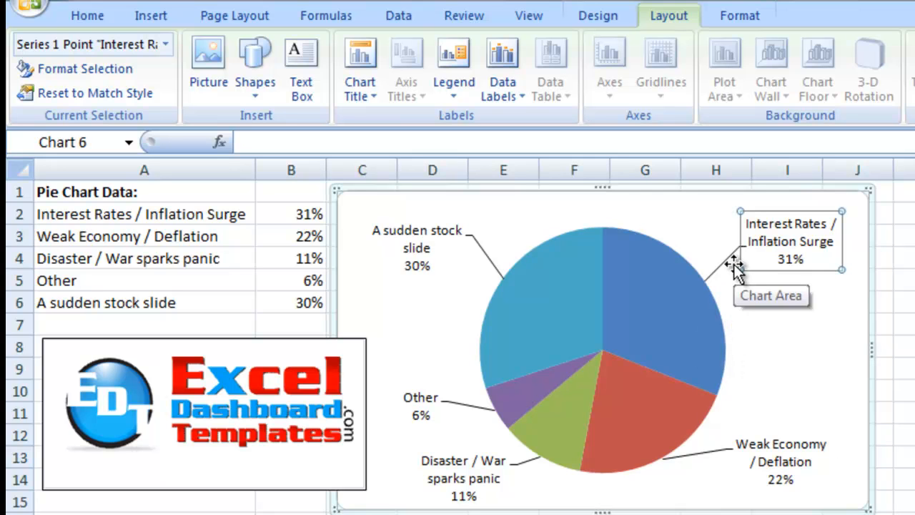
pyautogui.doubleClick(791, 259)
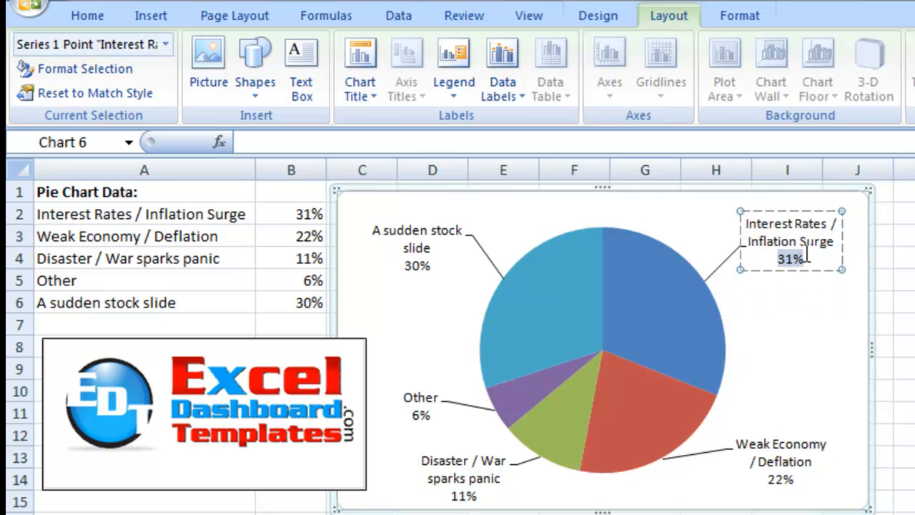
pyautogui.moveTo(656, 324)
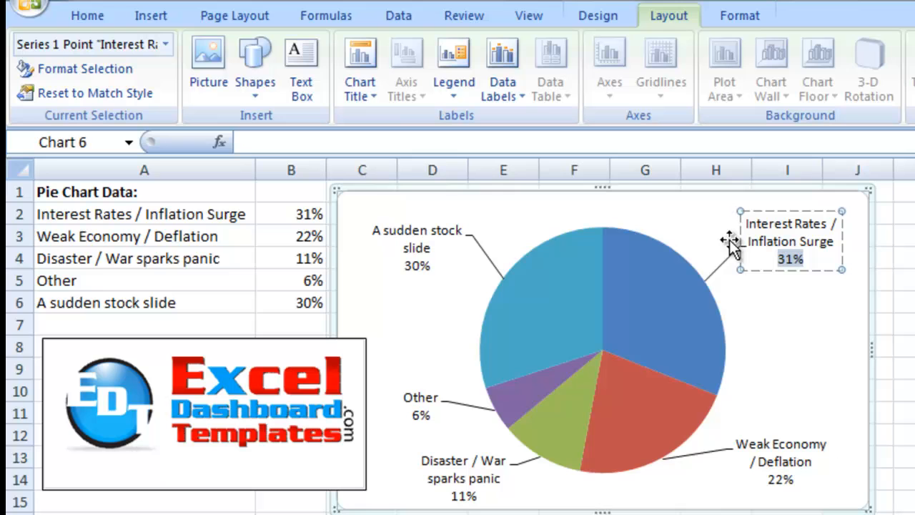
pyautogui.moveTo(717, 251)
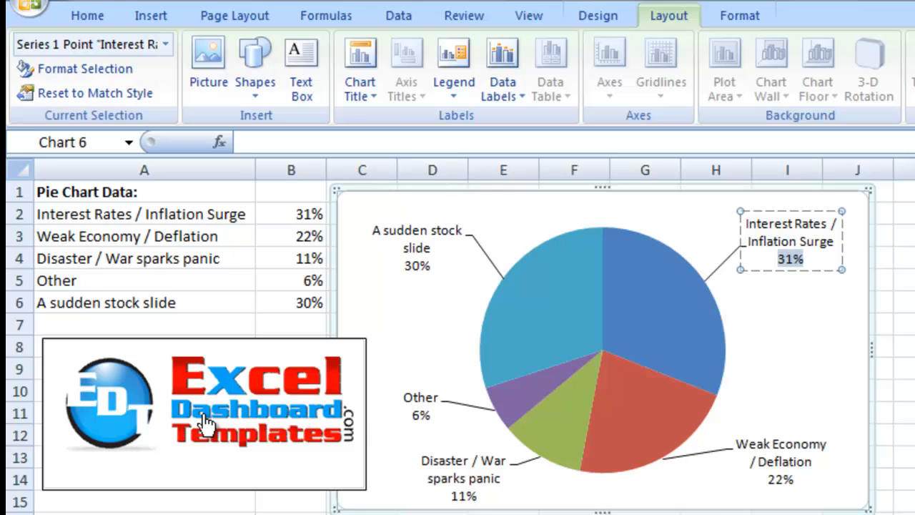
pyautogui.moveTo(259, 415)
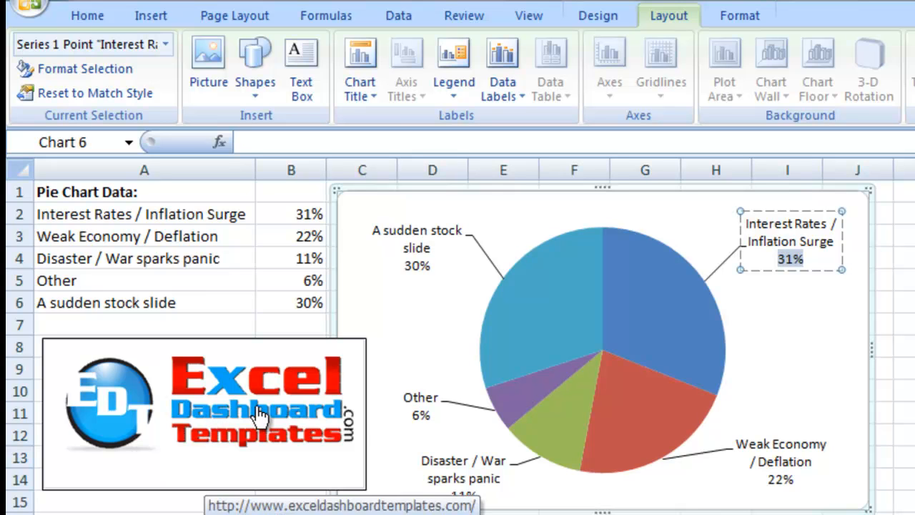
pyautogui.moveTo(236, 450)
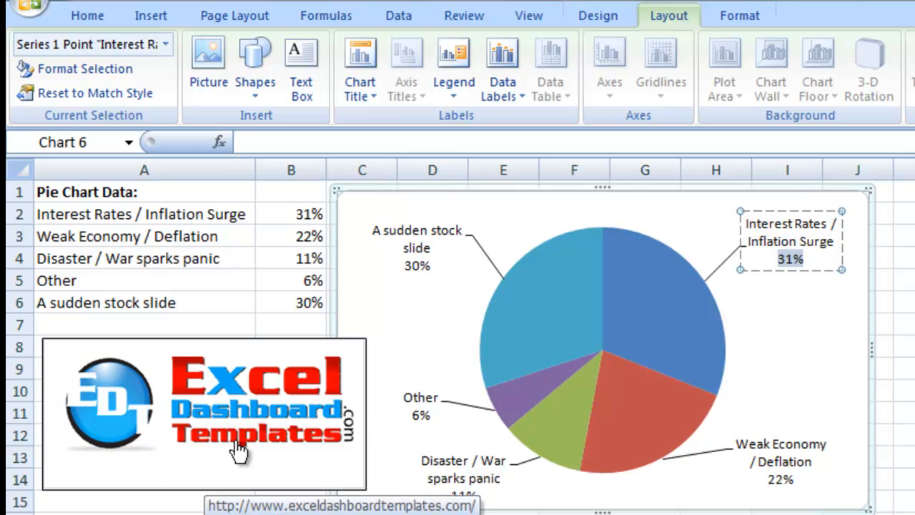
pyautogui.moveTo(265, 458)
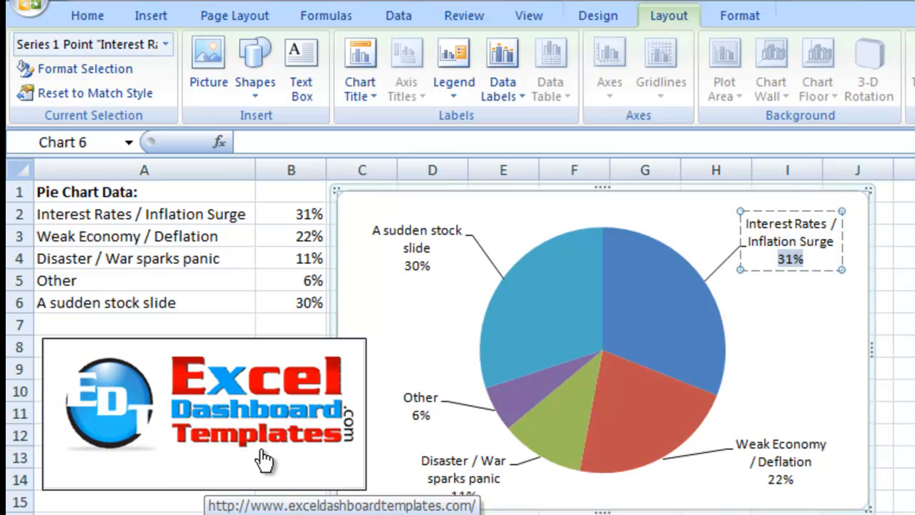